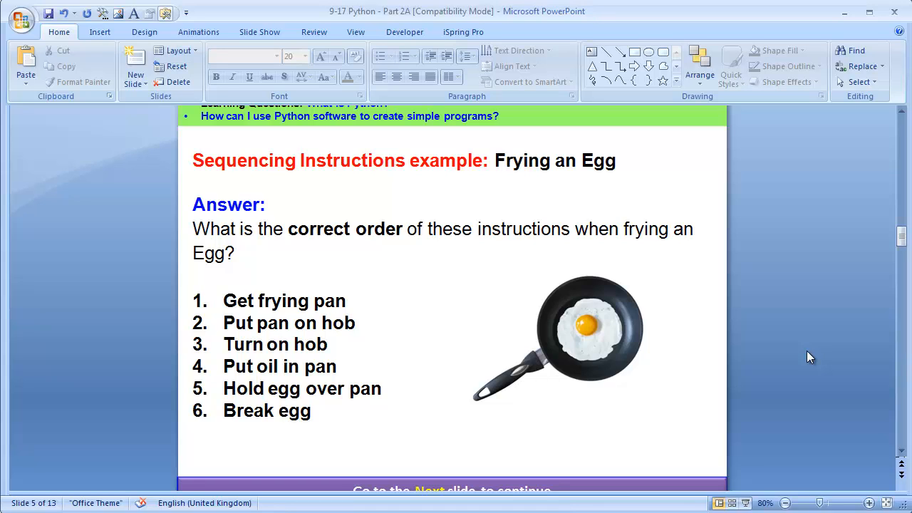
pyautogui.moveTo(835, 335)
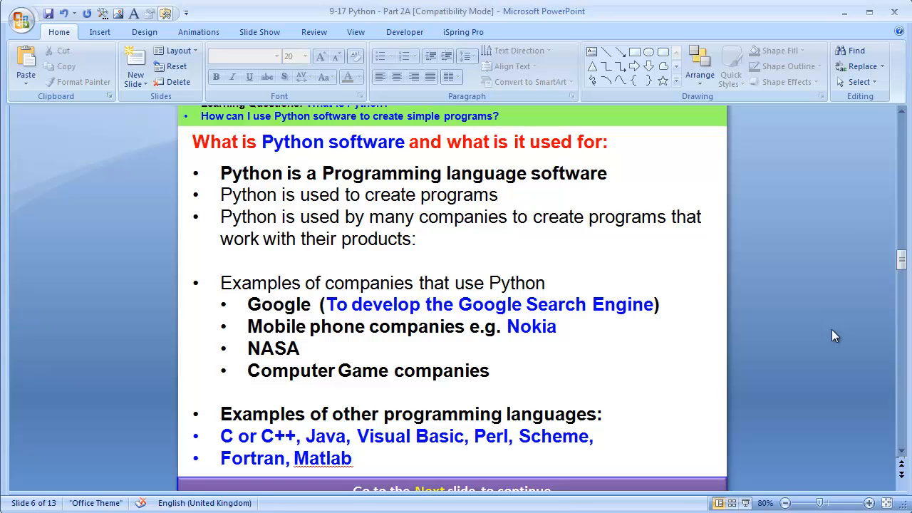
pyautogui.moveTo(826, 329)
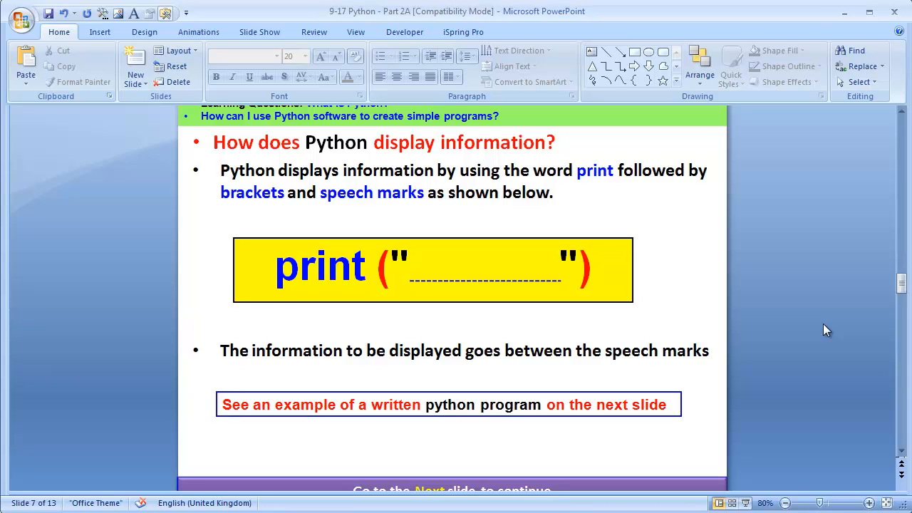
pyautogui.moveTo(691, 286)
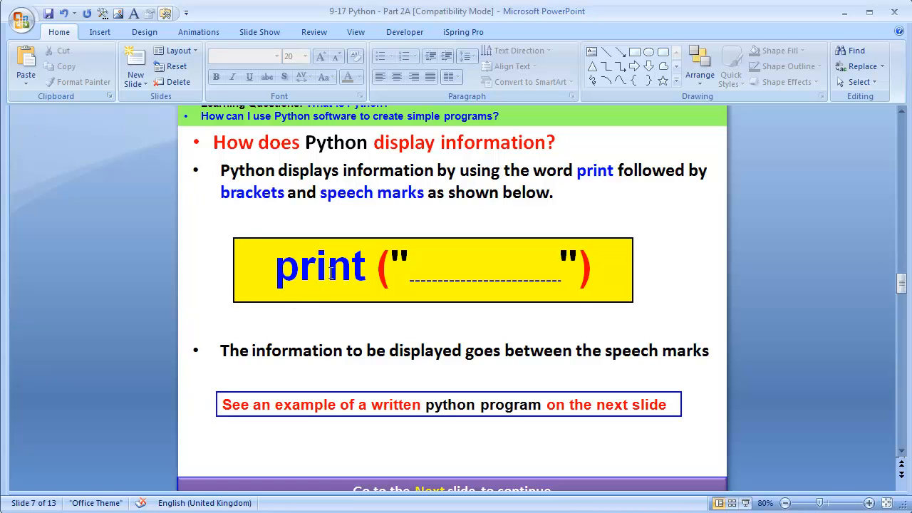
pyautogui.moveTo(377, 285)
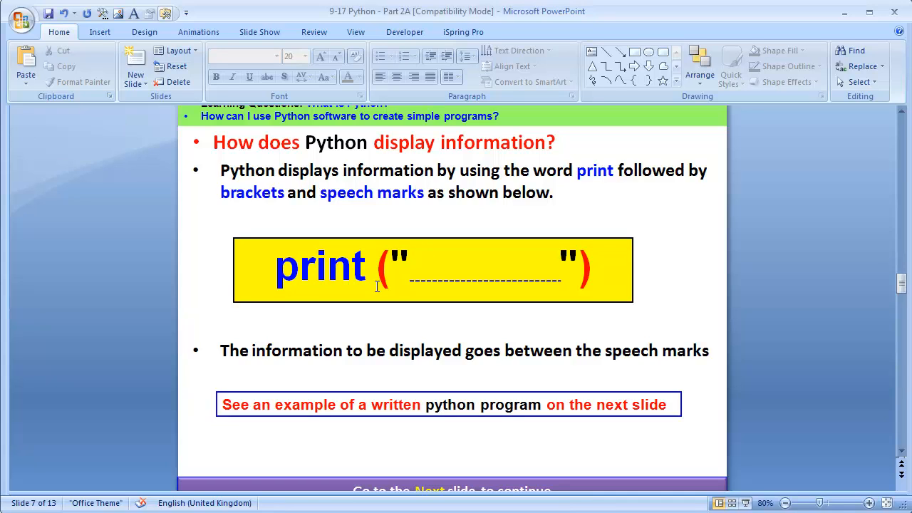
pyautogui.moveTo(700, 247)
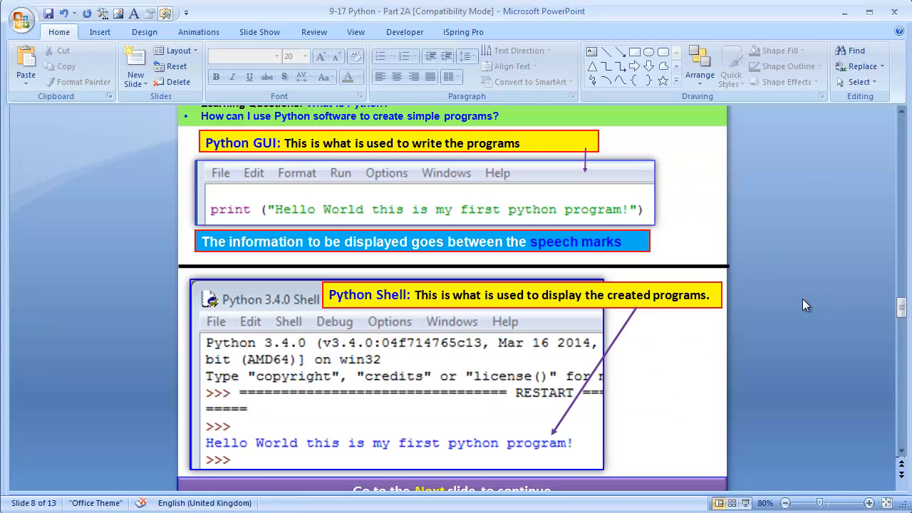
pyautogui.moveTo(253, 219)
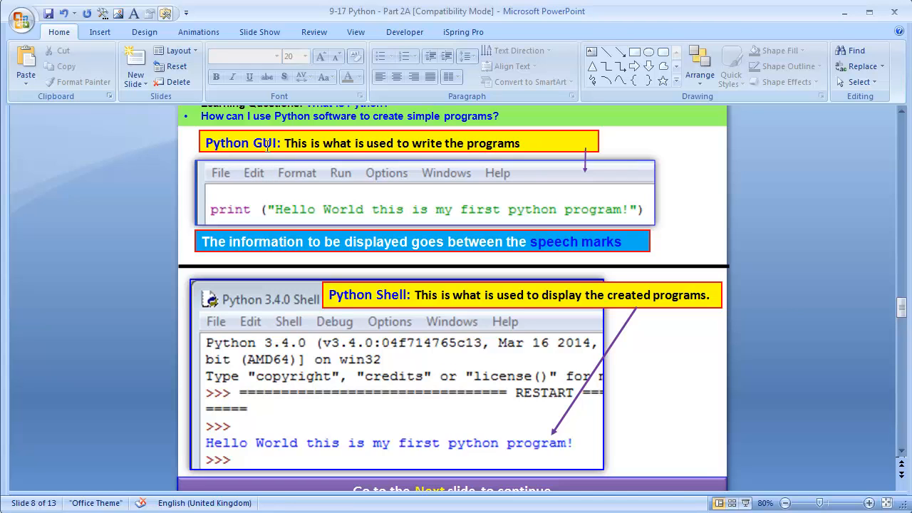
pyautogui.moveTo(531, 163)
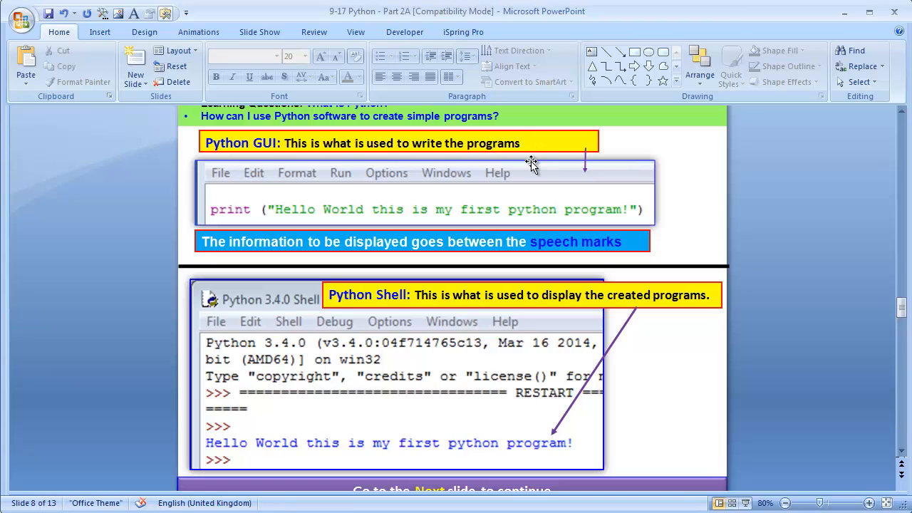
pyautogui.moveTo(335, 209)
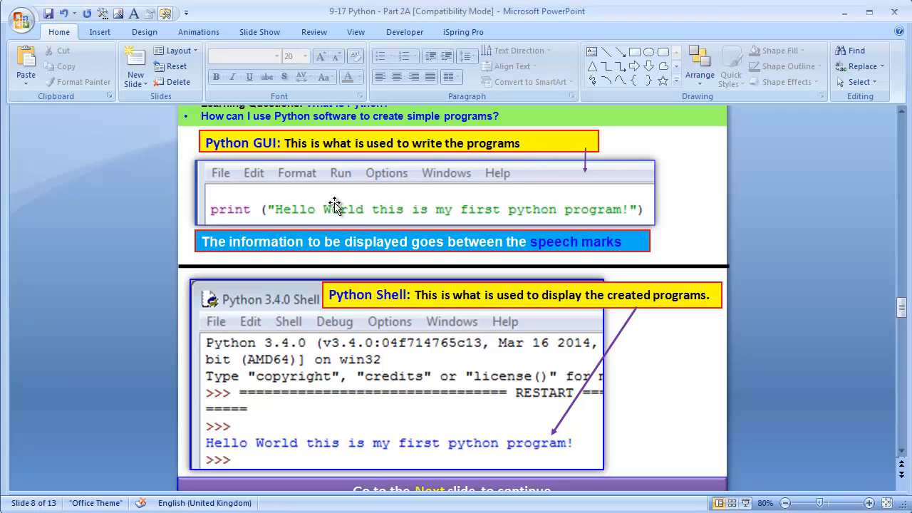
pyautogui.moveTo(252, 213)
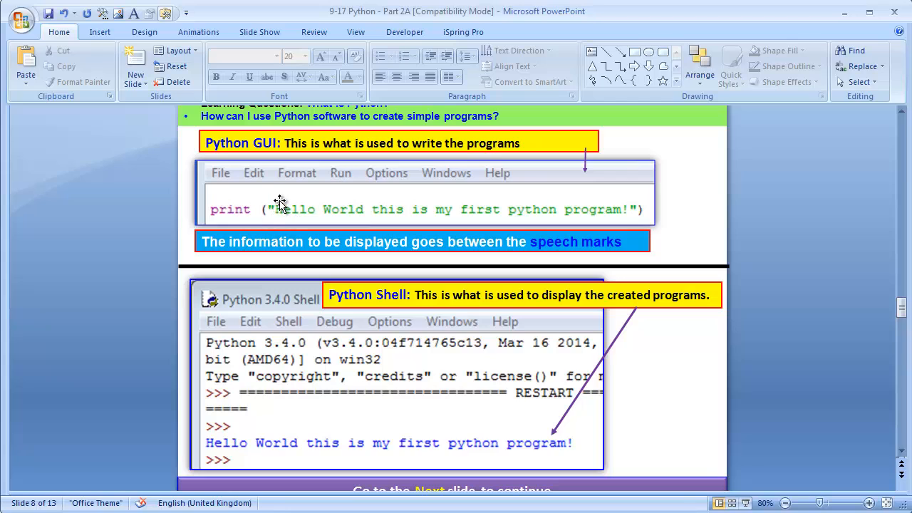
pyautogui.moveTo(337, 217)
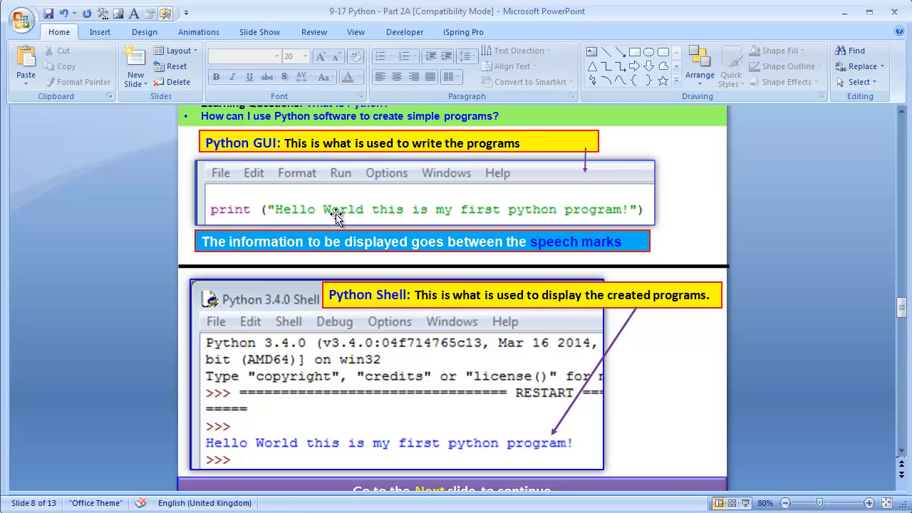
pyautogui.moveTo(600, 222)
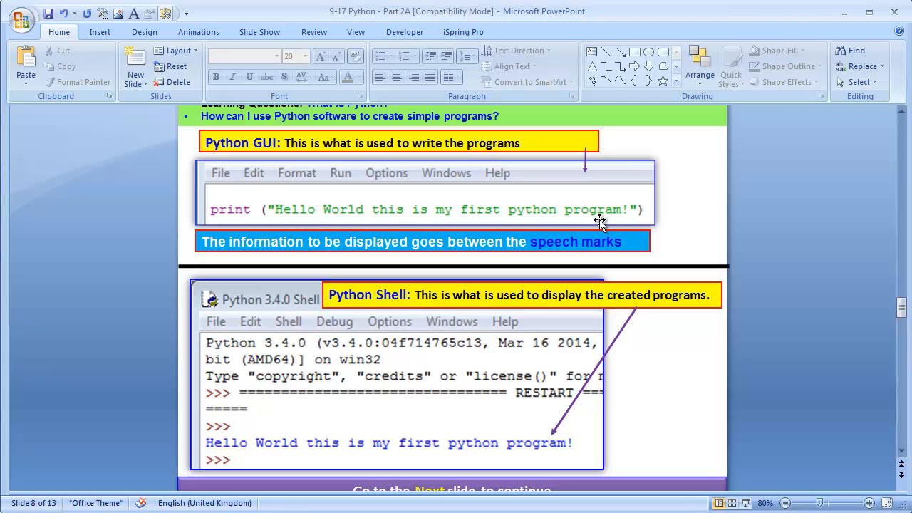
pyautogui.moveTo(441, 346)
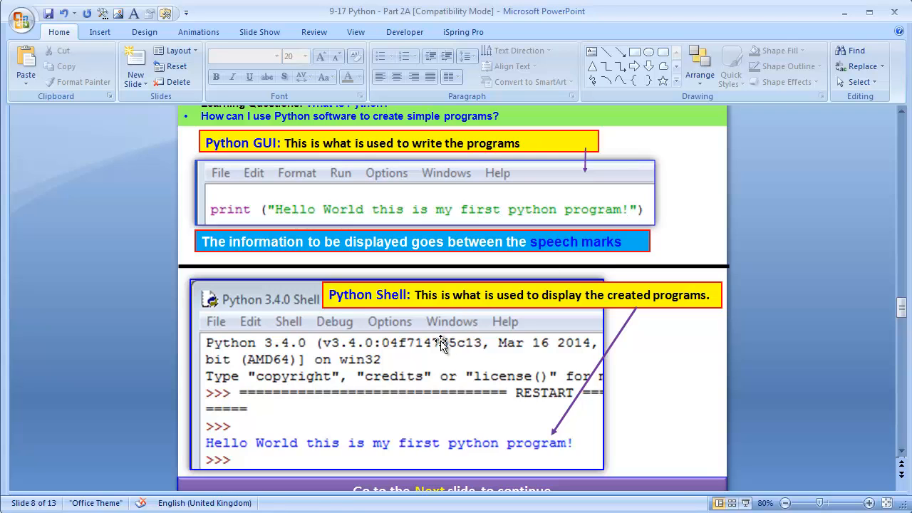
pyautogui.moveTo(360, 385)
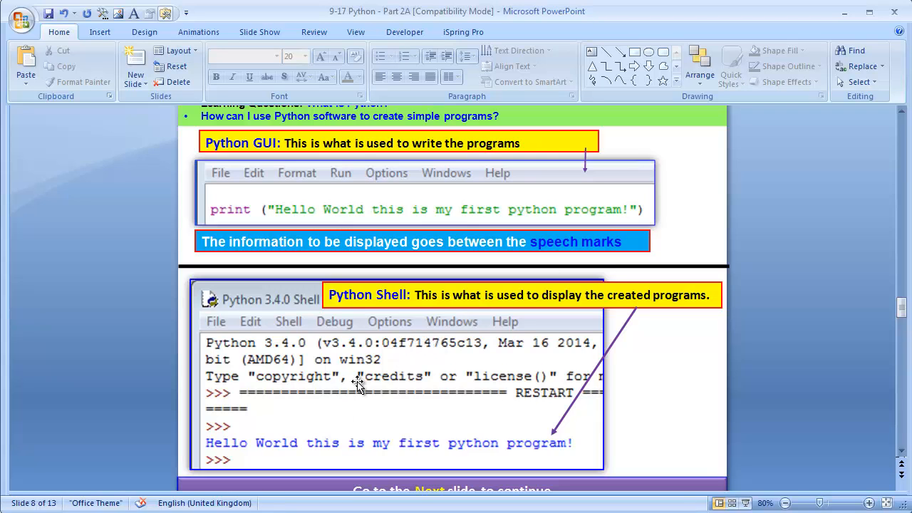
pyautogui.moveTo(359, 378)
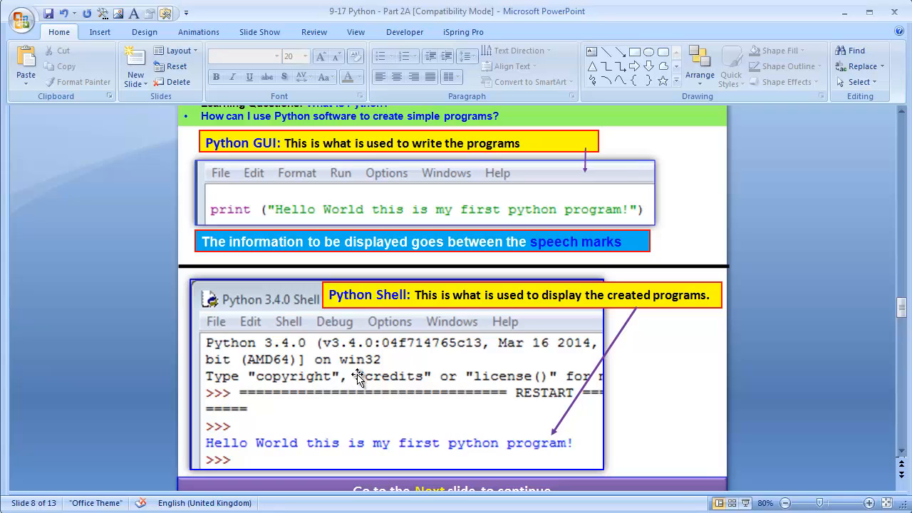
pyautogui.moveTo(96, 485)
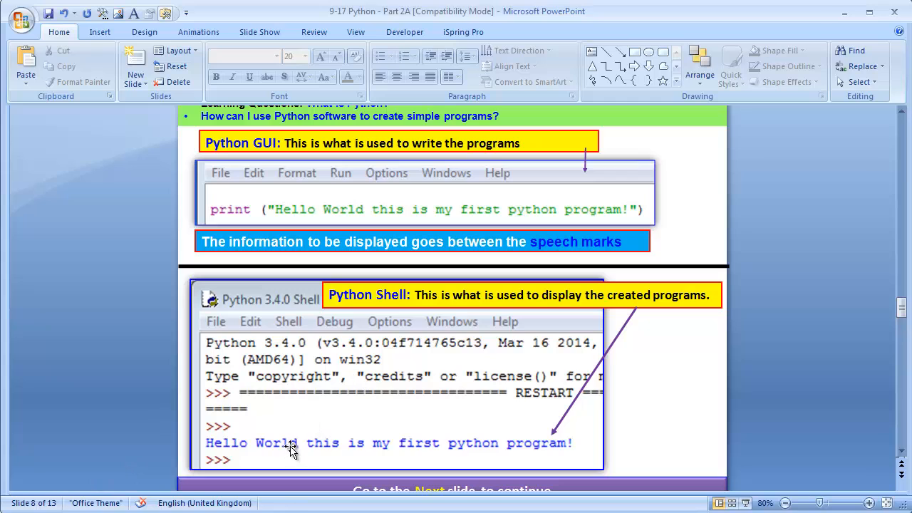
pyautogui.moveTo(495, 449)
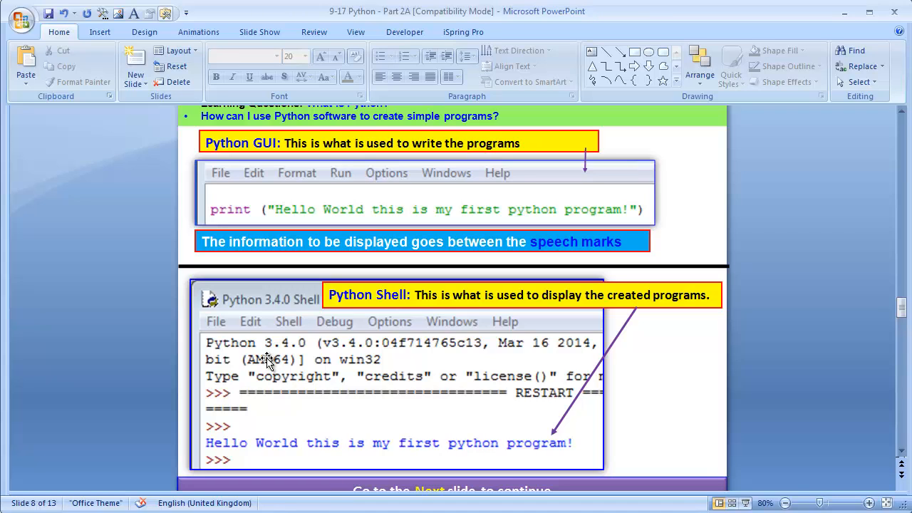
pyautogui.moveTo(324, 388)
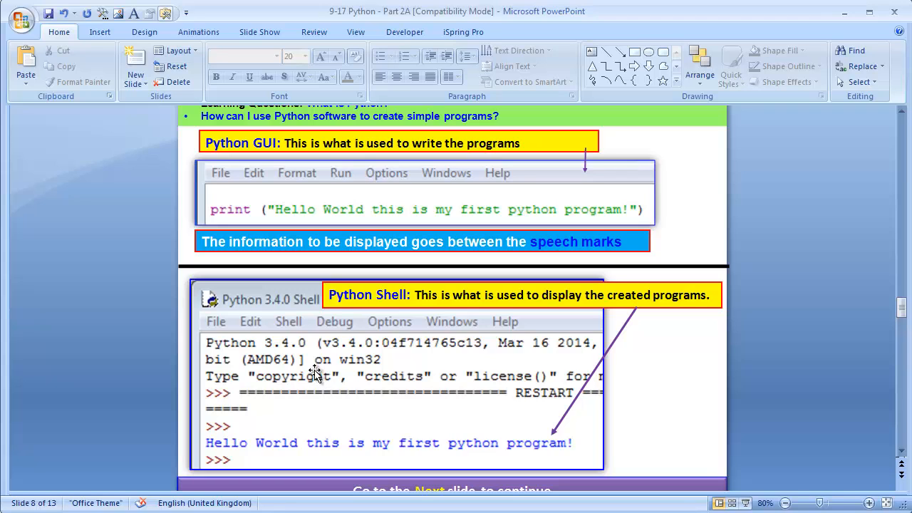
pyautogui.moveTo(628, 343)
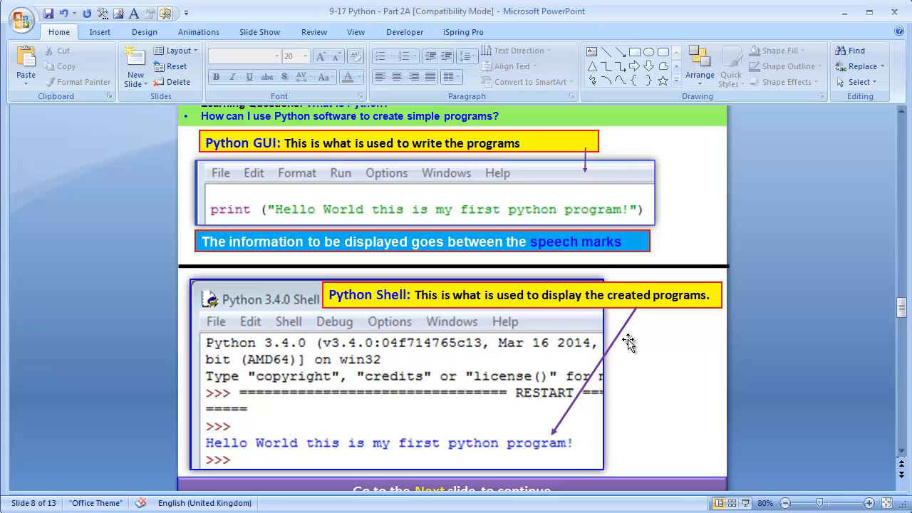
pyautogui.moveTo(675, 355)
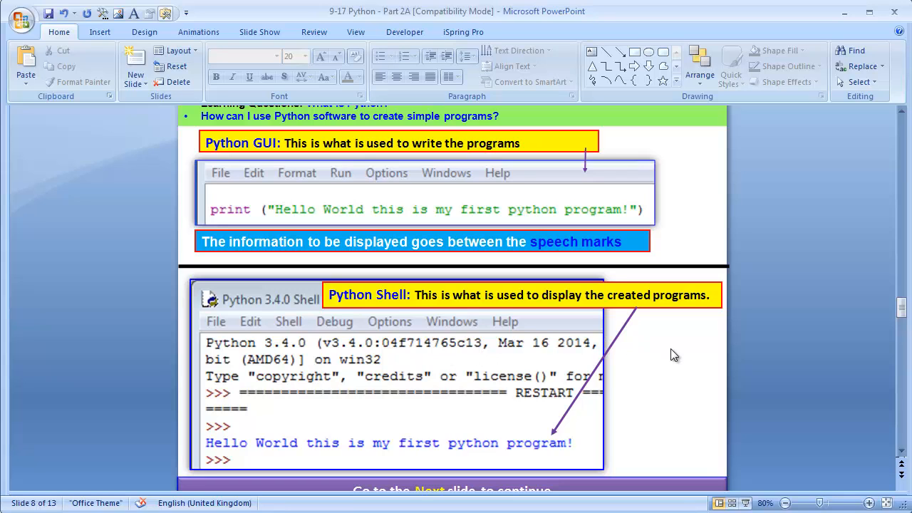
pyautogui.moveTo(673, 505)
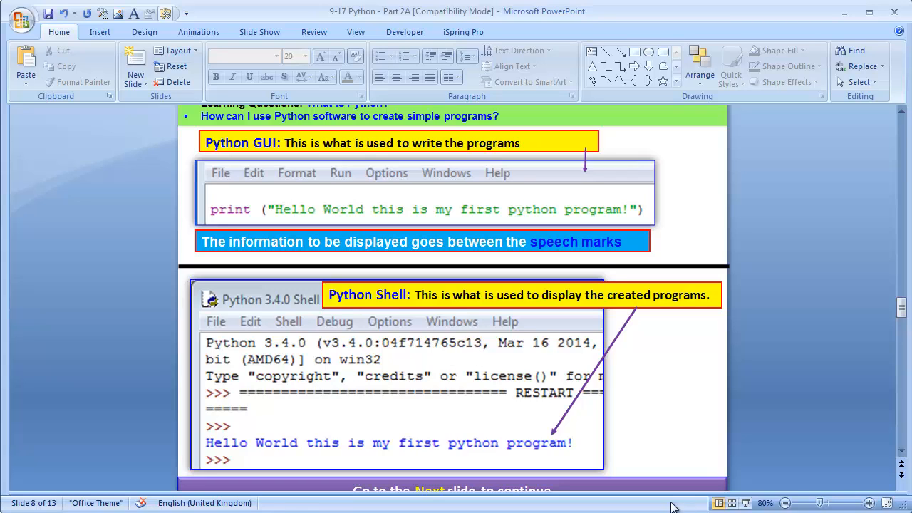
pyautogui.moveTo(678, 474)
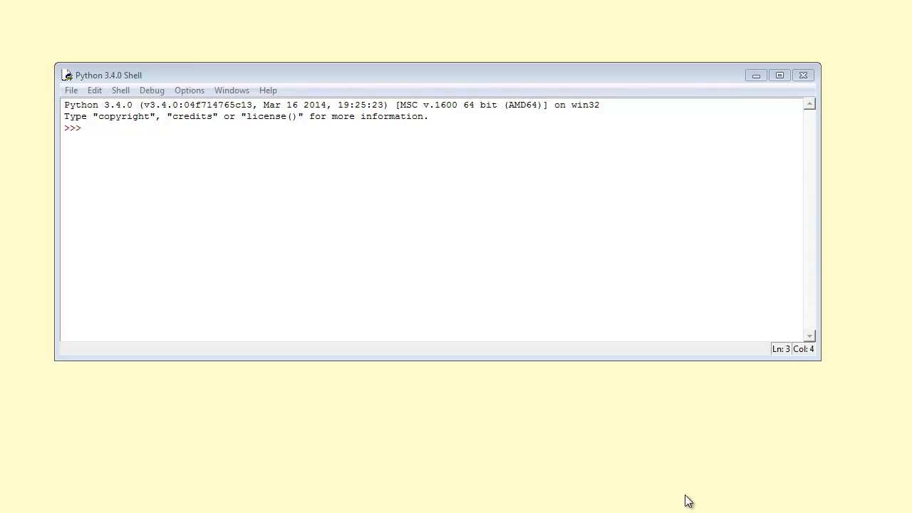
pyautogui.moveTo(410, 87)
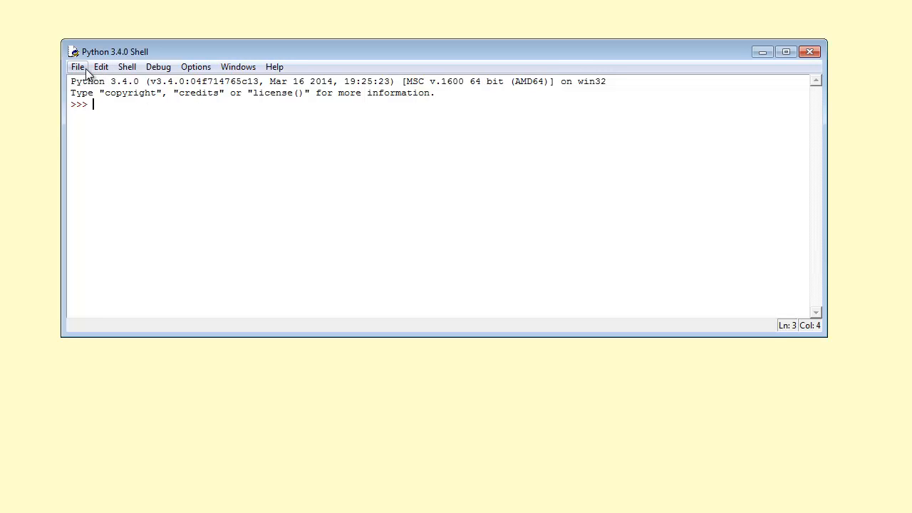
# Step: Open a new untitled editor window from the Shell's File menu, then close it
pyautogui.click(77, 66)
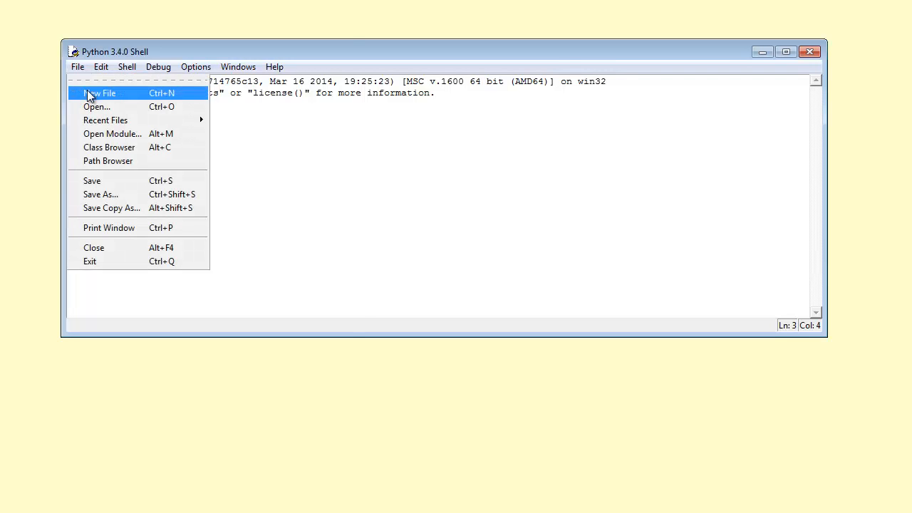
pyautogui.click(101, 94)
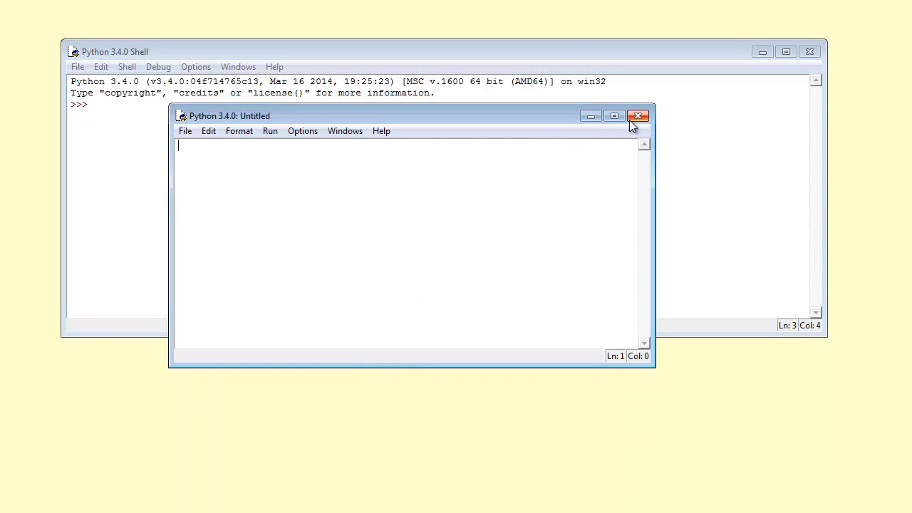
pyautogui.click(637, 116)
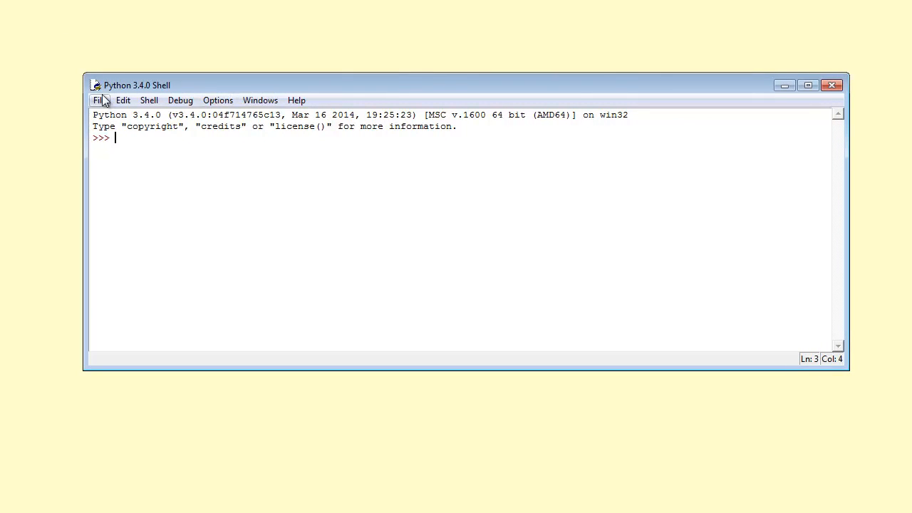
# Step: Start a new script with the print keyword moved down to line 3
pyautogui.click(99, 100)
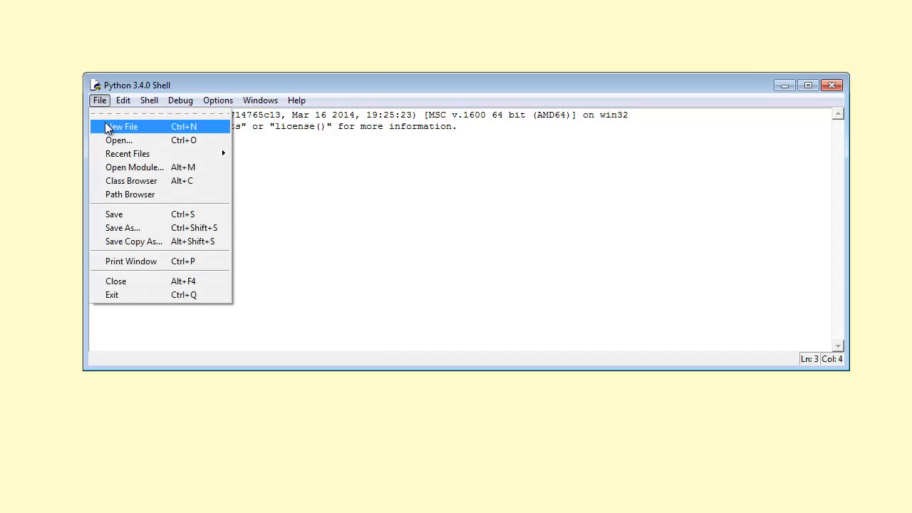
pyautogui.click(121, 126)
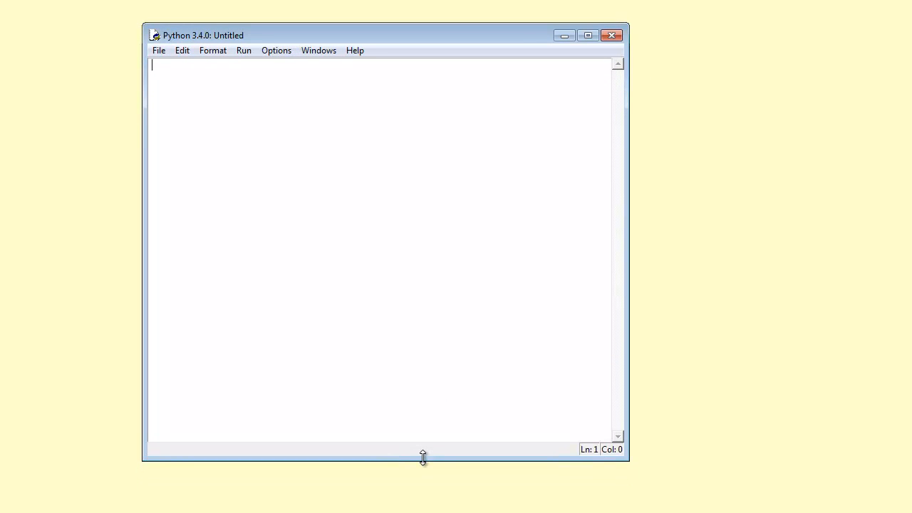
pyautogui.moveTo(427, 460)
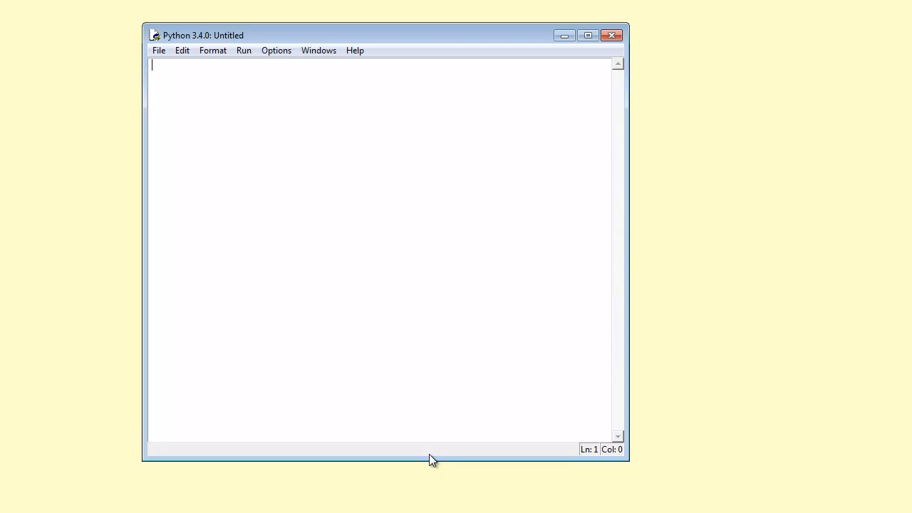
pyautogui.moveTo(410, 430)
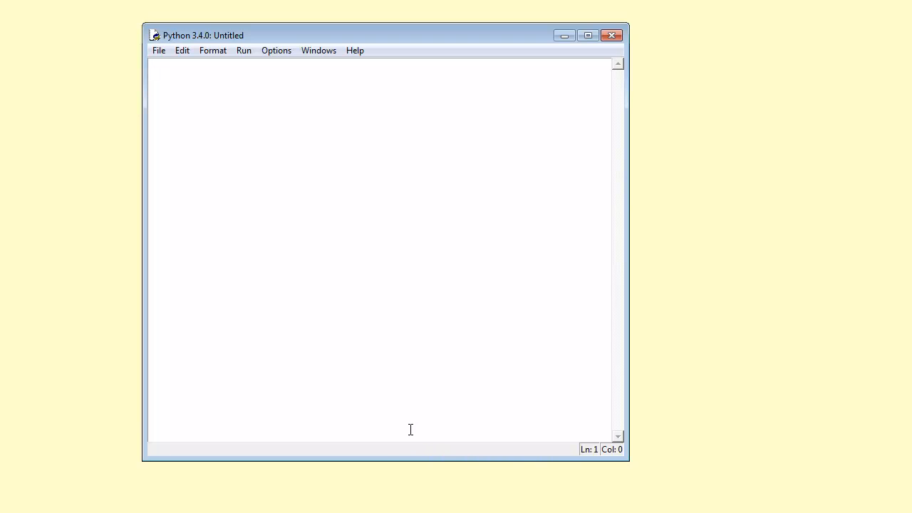
pyautogui.moveTo(219, 380)
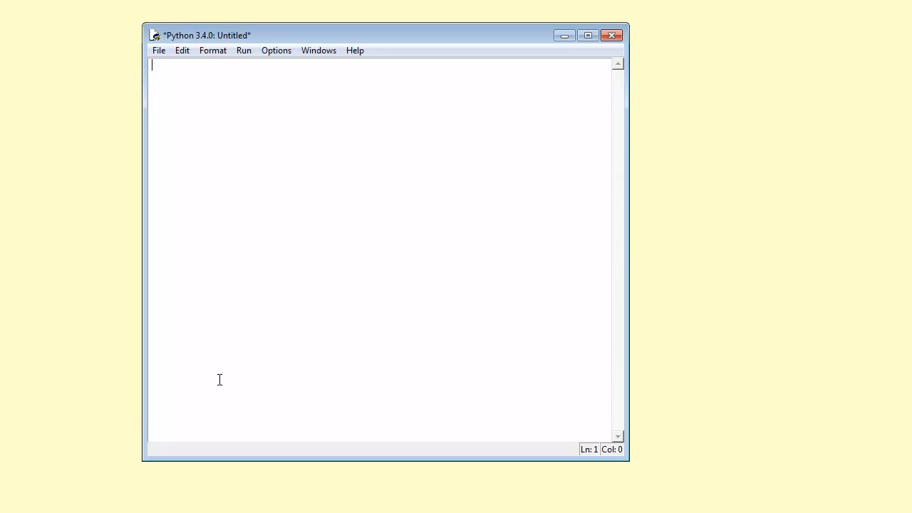
pyautogui.write('print')
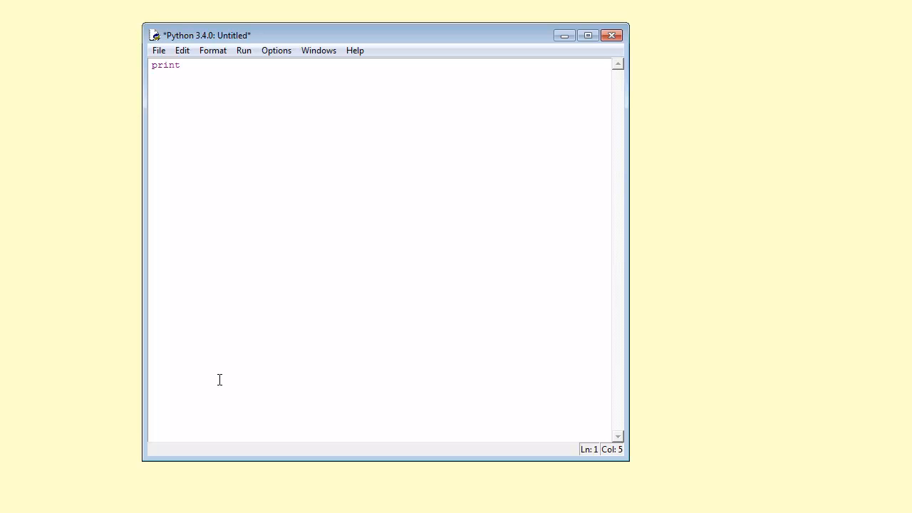
pyautogui.click(165, 65)
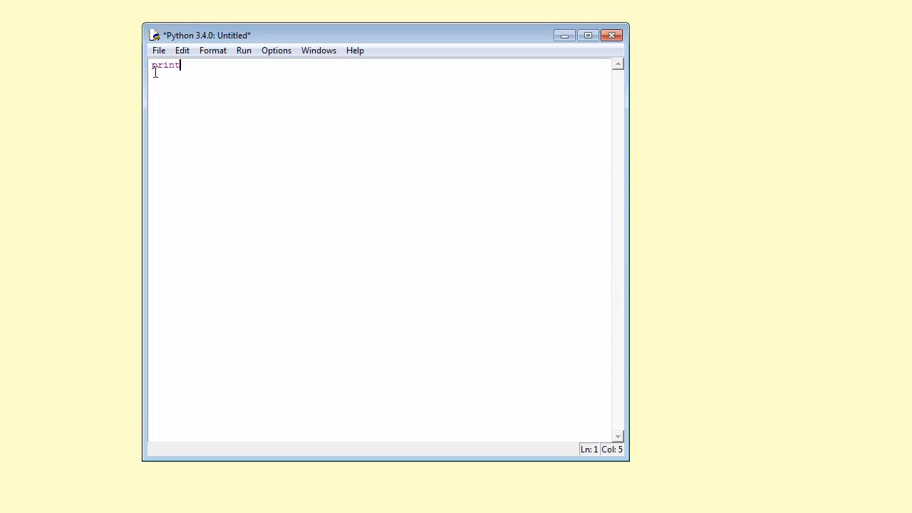
pyautogui.press('Home')
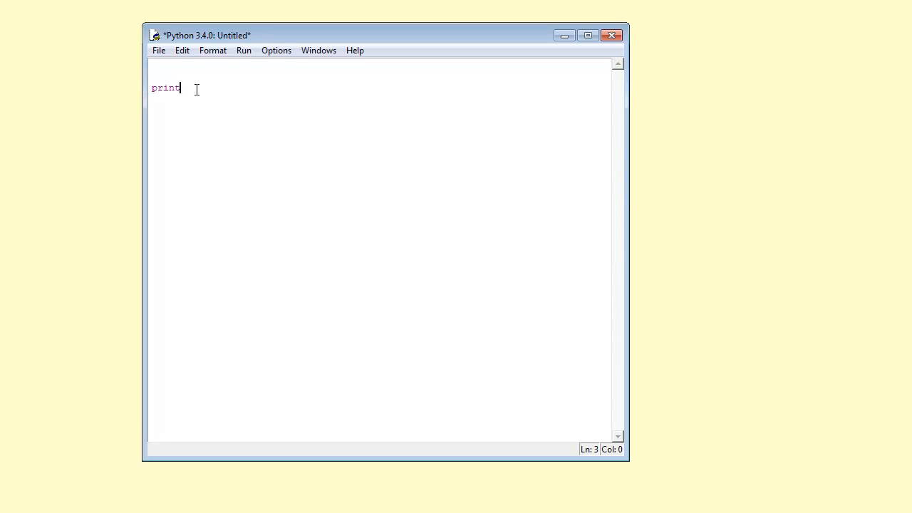
# Step: Wrap the Hello World message in an opening bracket, quotes and a closing bracket
pyautogui.write('(')
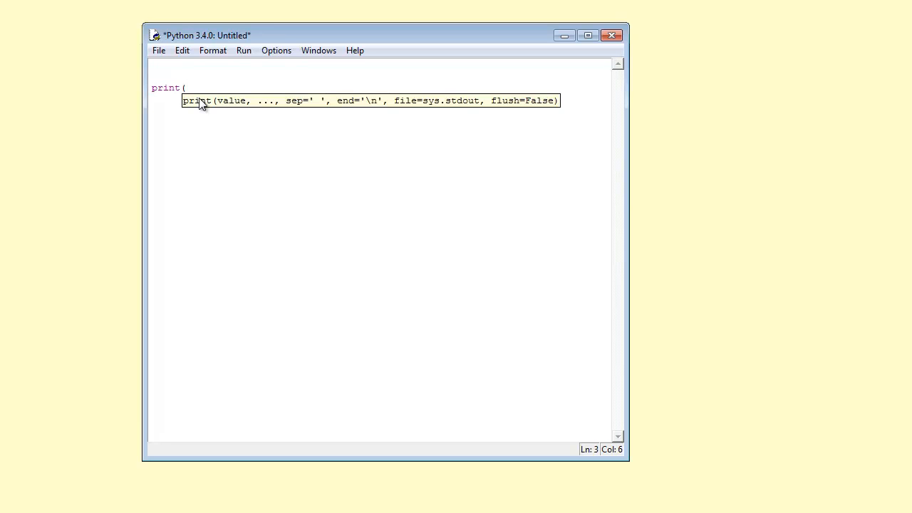
pyautogui.moveTo(331, 164)
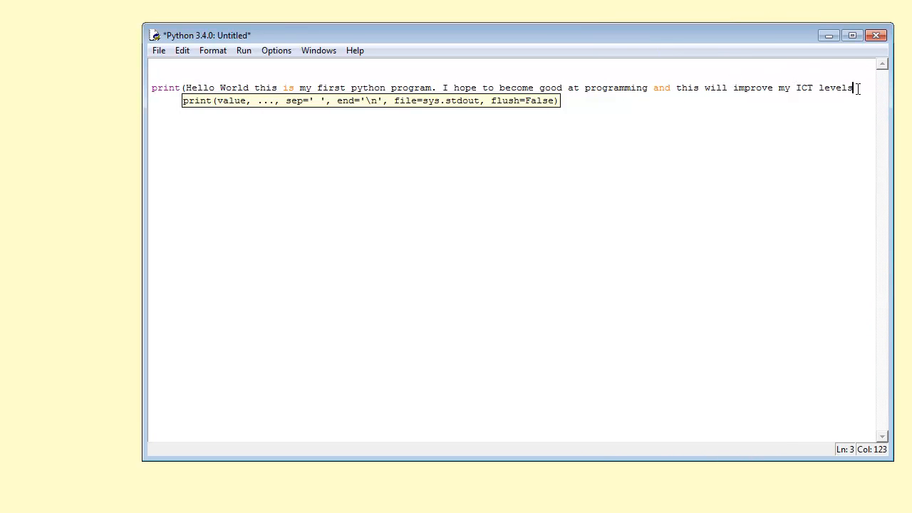
pyautogui.moveTo(190, 83)
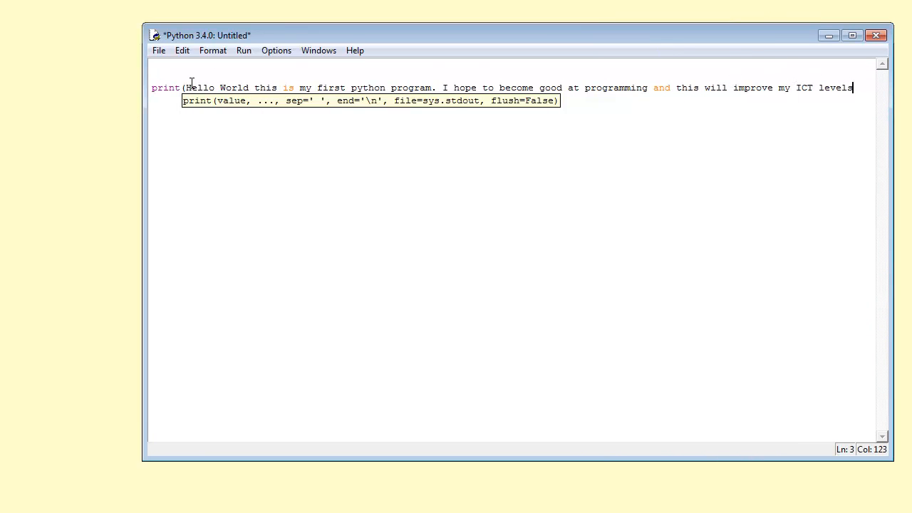
pyautogui.click(189, 87)
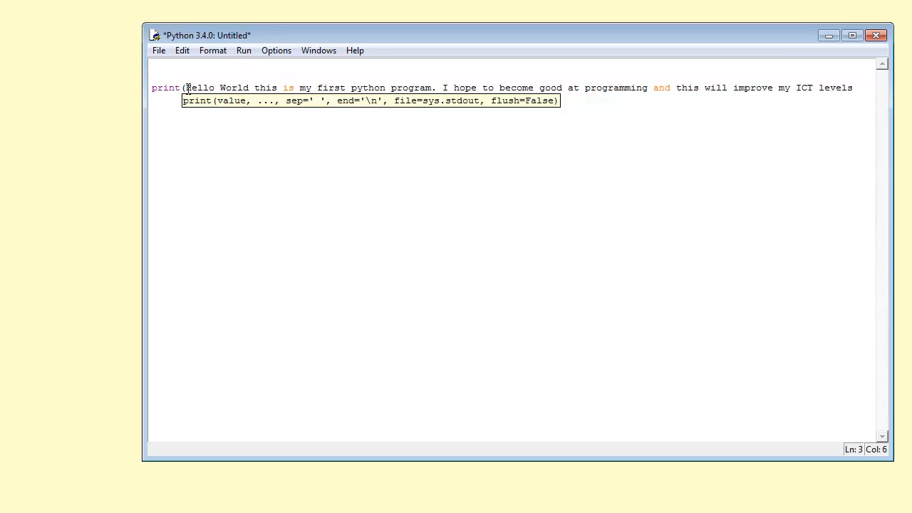
pyautogui.write('"')
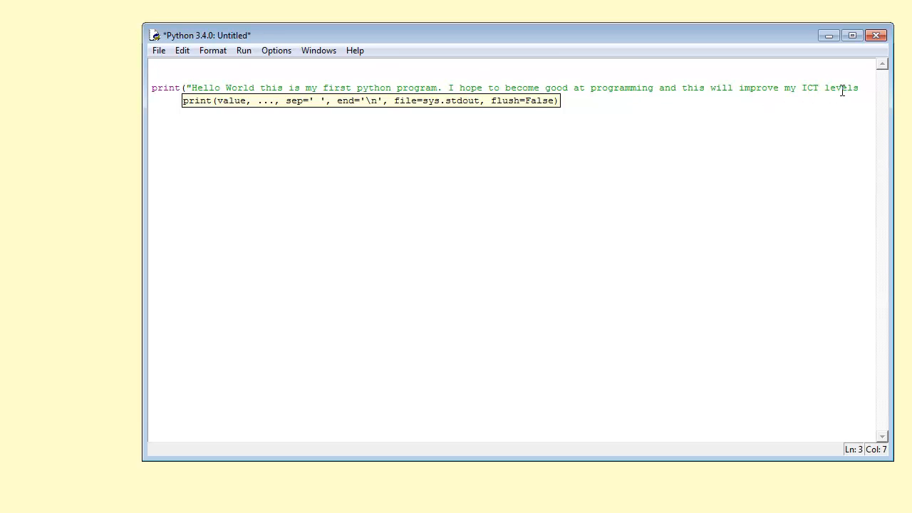
pyautogui.click(858, 87)
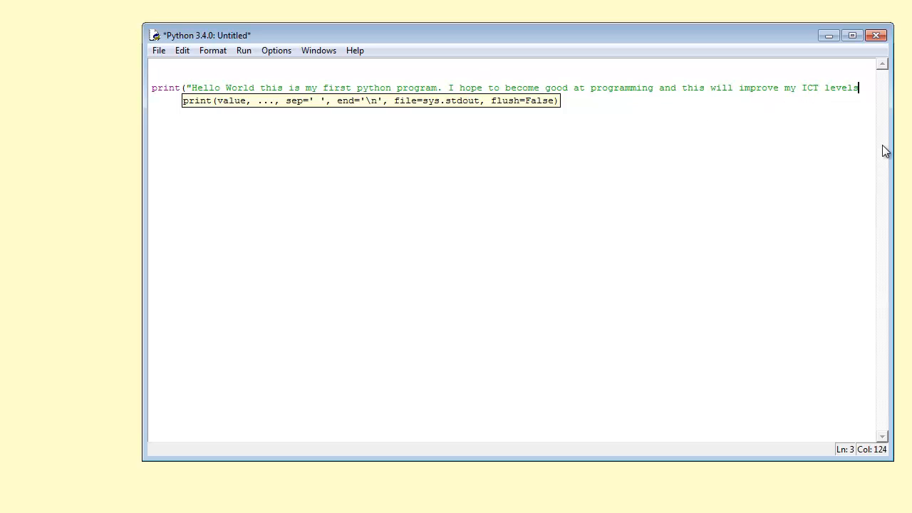
pyautogui.write('"')
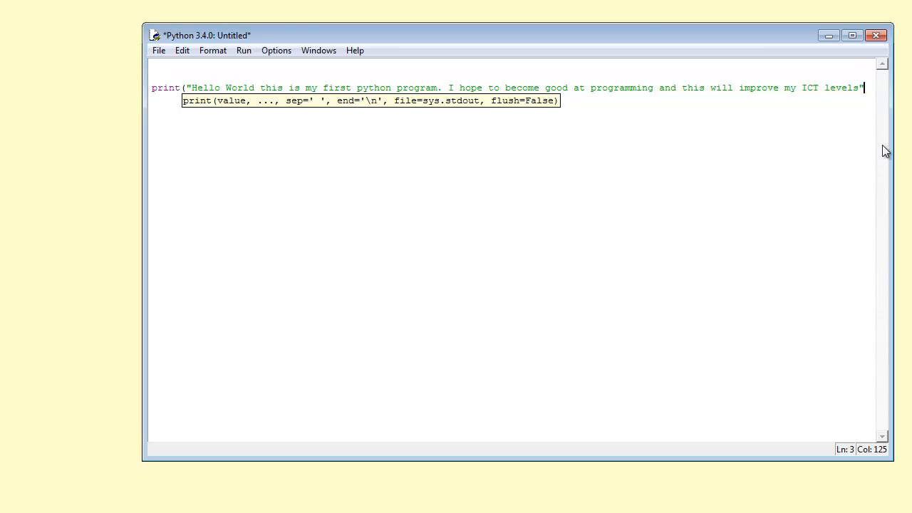
pyautogui.write(')')
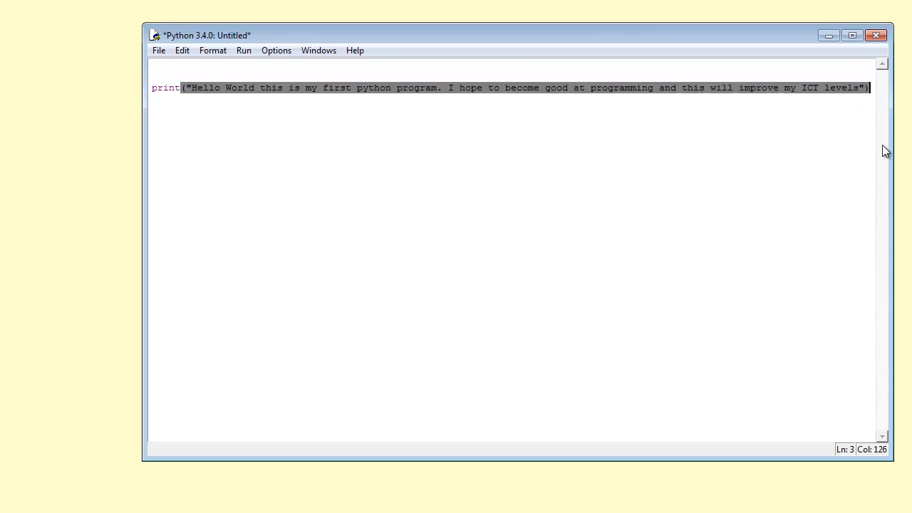
pyautogui.click(307, 202)
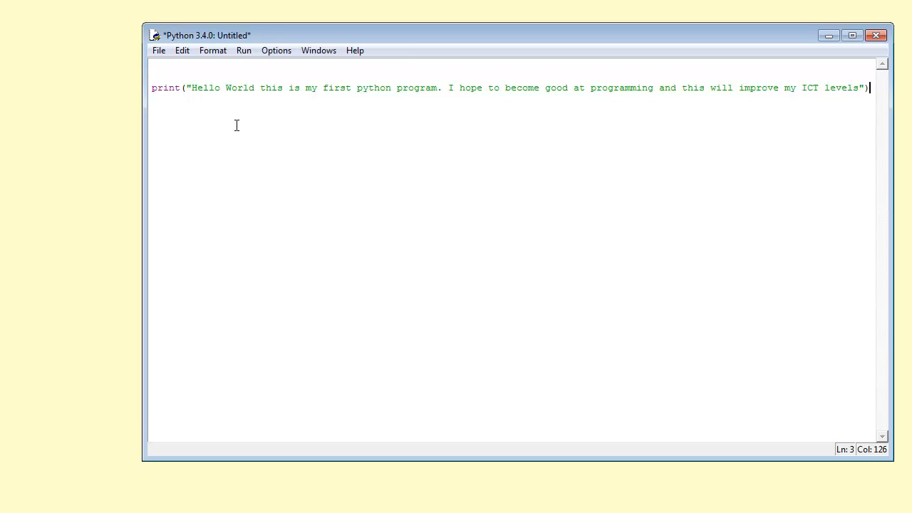
pyautogui.moveTo(328, 459)
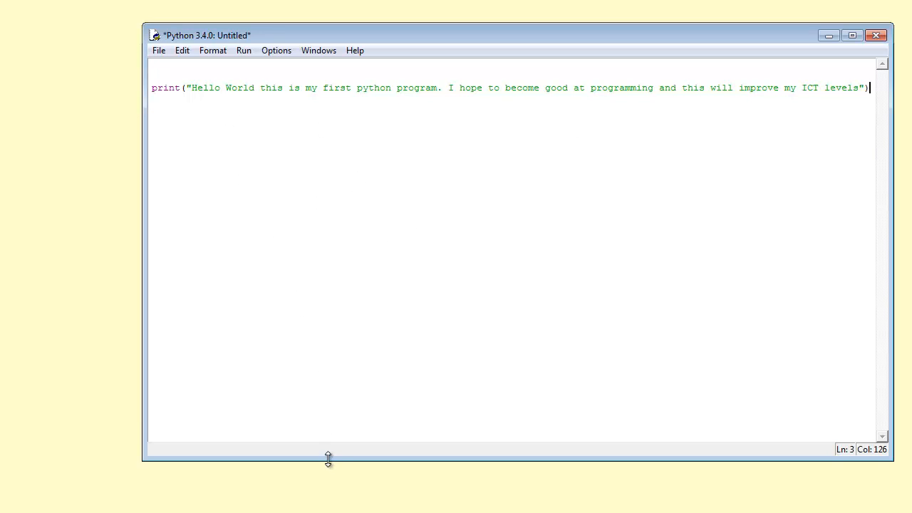
# Step: Shorten the editor window and save the script as practice.py in Python34
pyautogui.moveTo(327, 459); pyautogui.dragTo(342, 221)
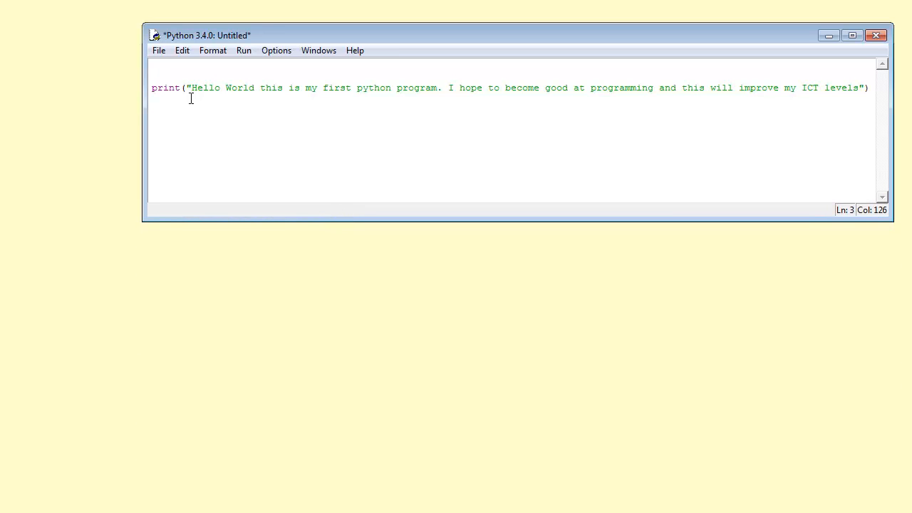
pyautogui.moveTo(257, 221)
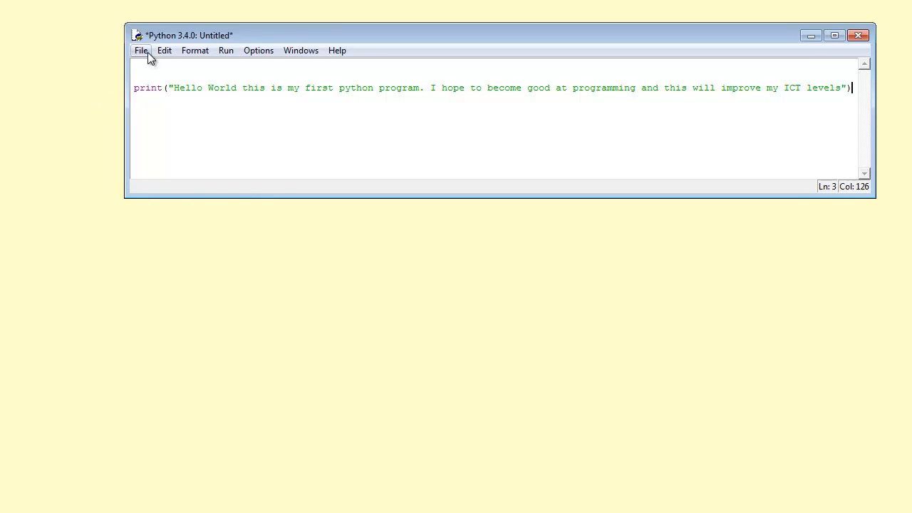
pyautogui.click(140, 50)
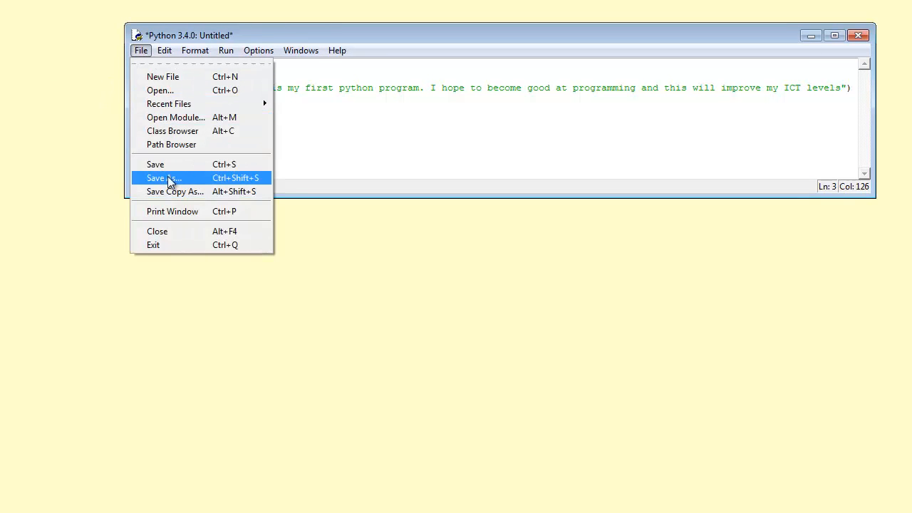
pyautogui.click(162, 177)
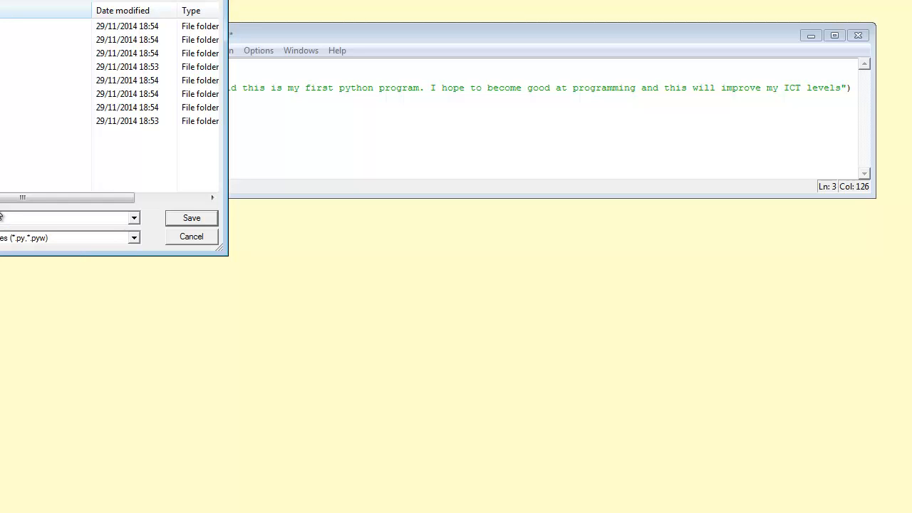
pyautogui.moveTo(208, 231)
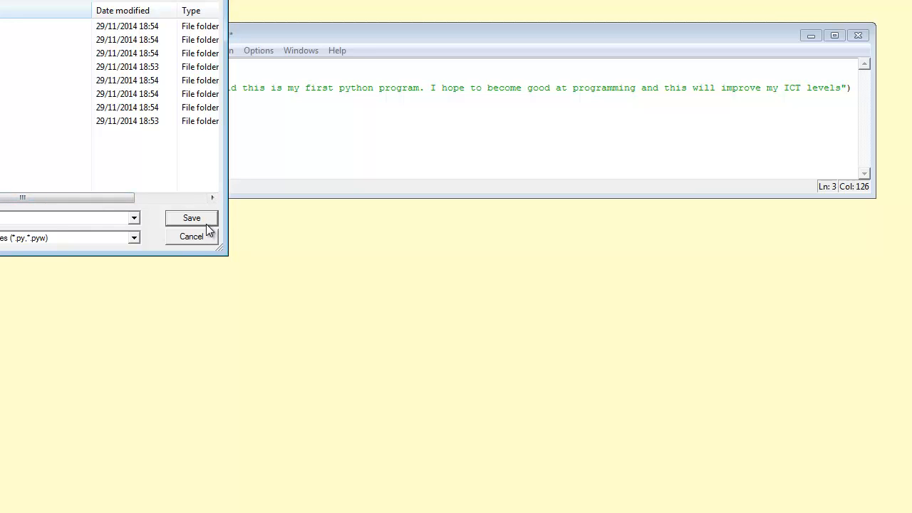
pyautogui.moveTo(208, 218)
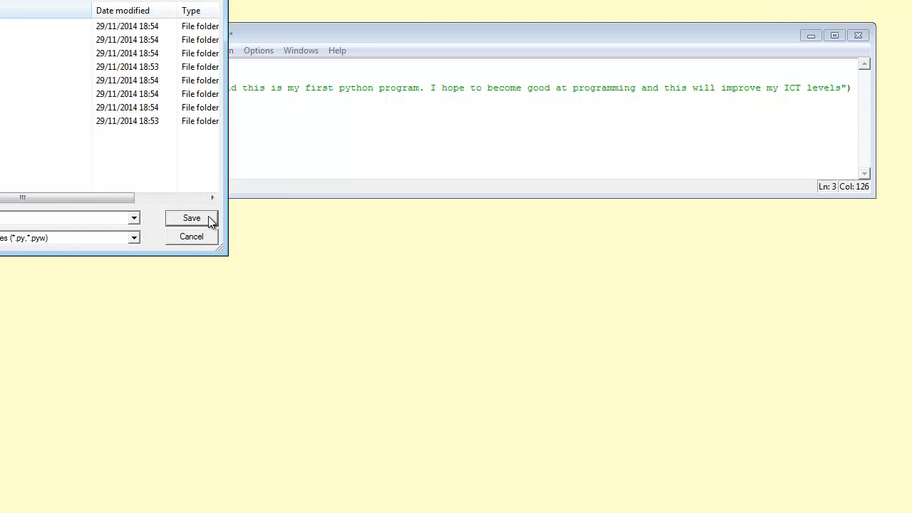
pyautogui.click(190, 218)
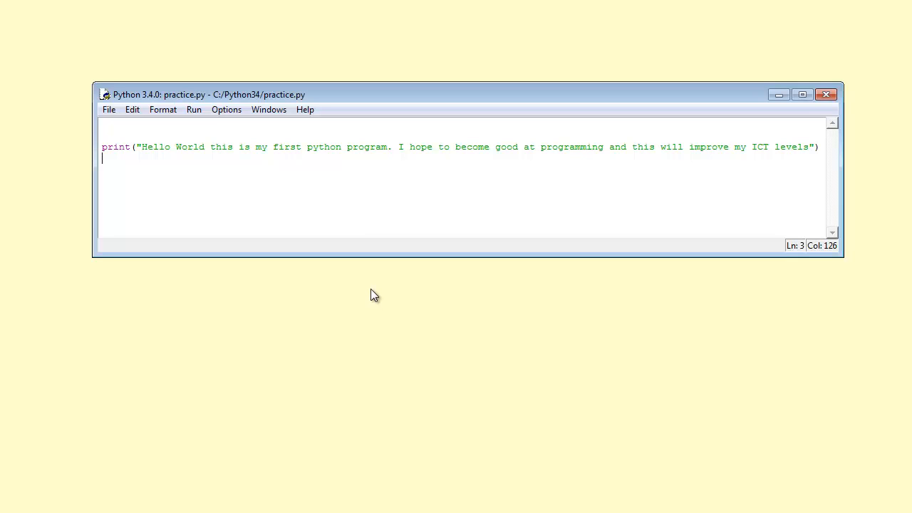
pyautogui.moveTo(261, 270)
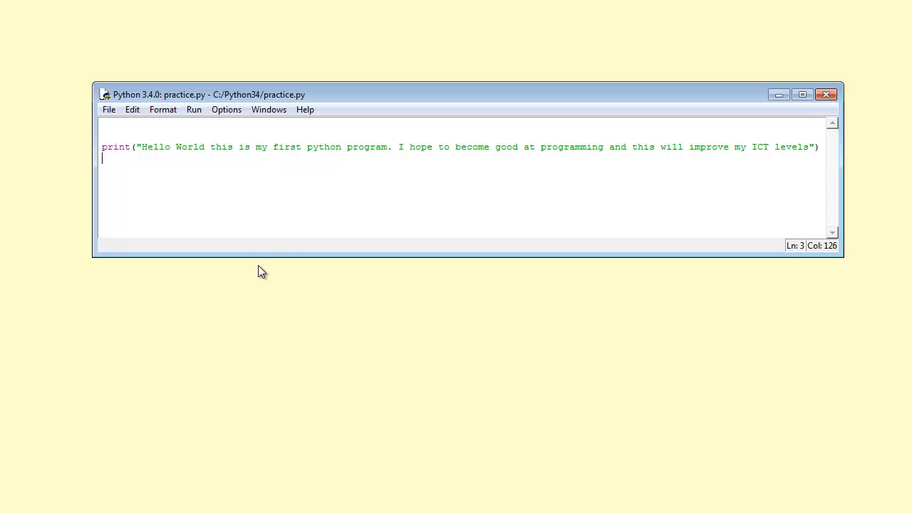
pyautogui.moveTo(256, 299)
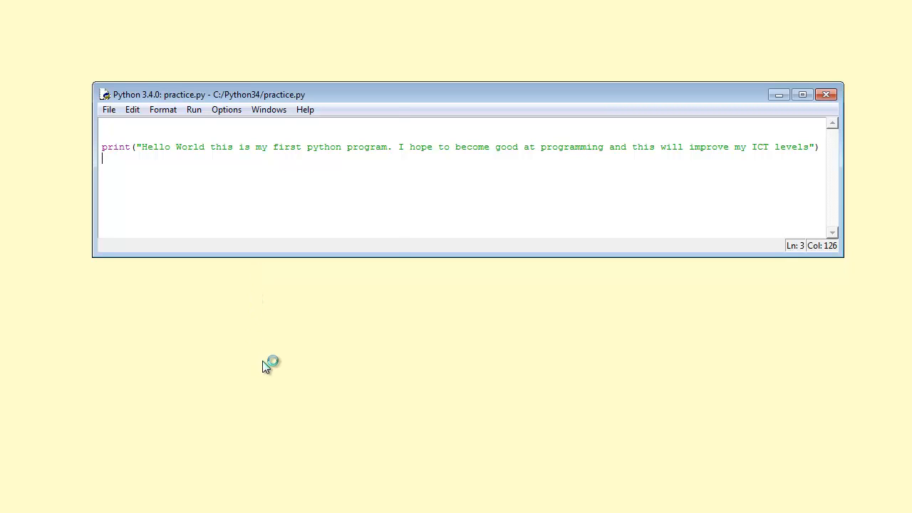
# Step: Run practice.py with F5 and move the Shell beneath the editor
pyautogui.press('F5')
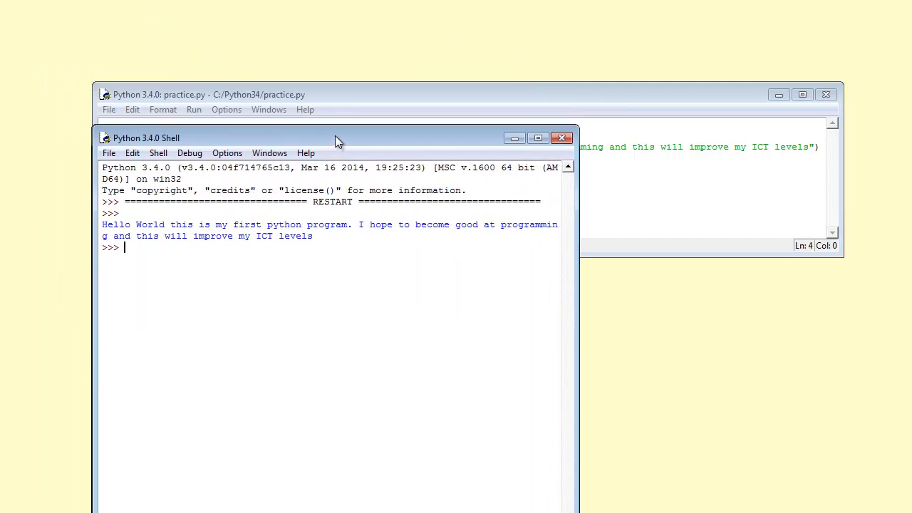
pyautogui.moveTo(338, 137); pyautogui.dragTo(348, 116)
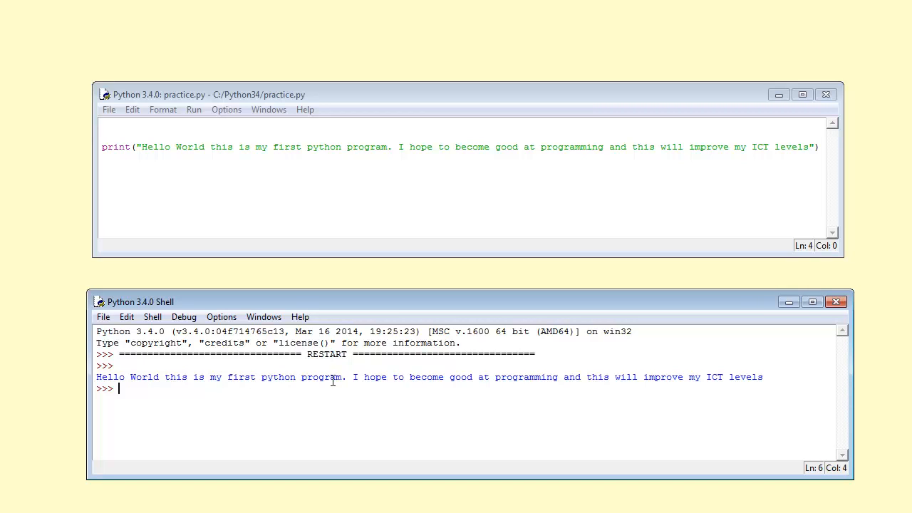
pyautogui.moveTo(527, 389)
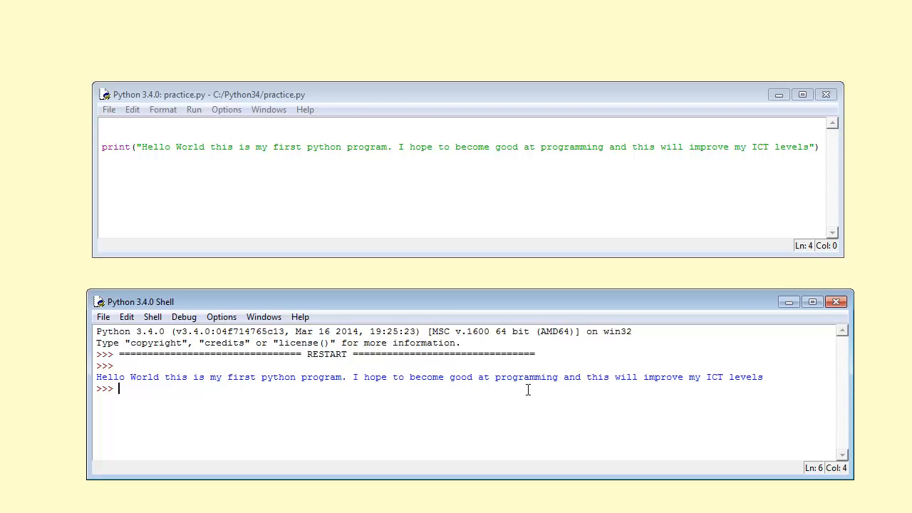
pyautogui.moveTo(716, 382)
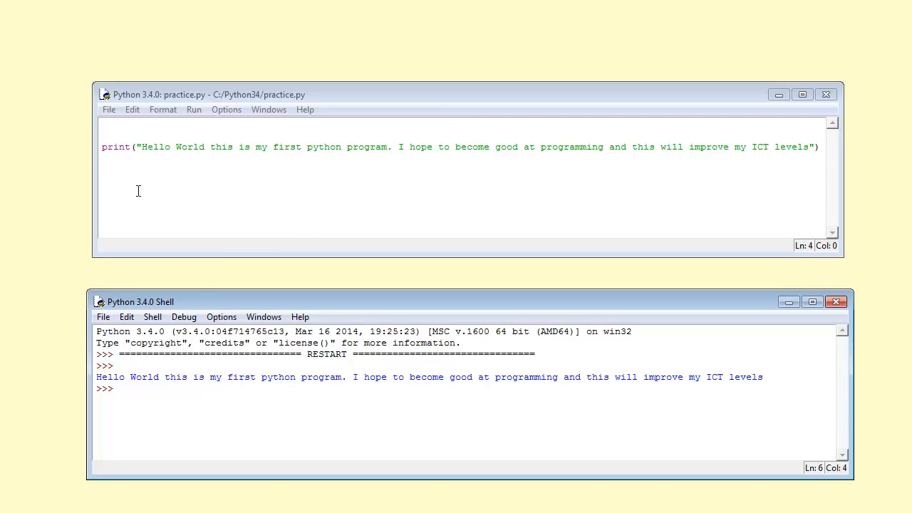
pyautogui.moveTo(452, 247)
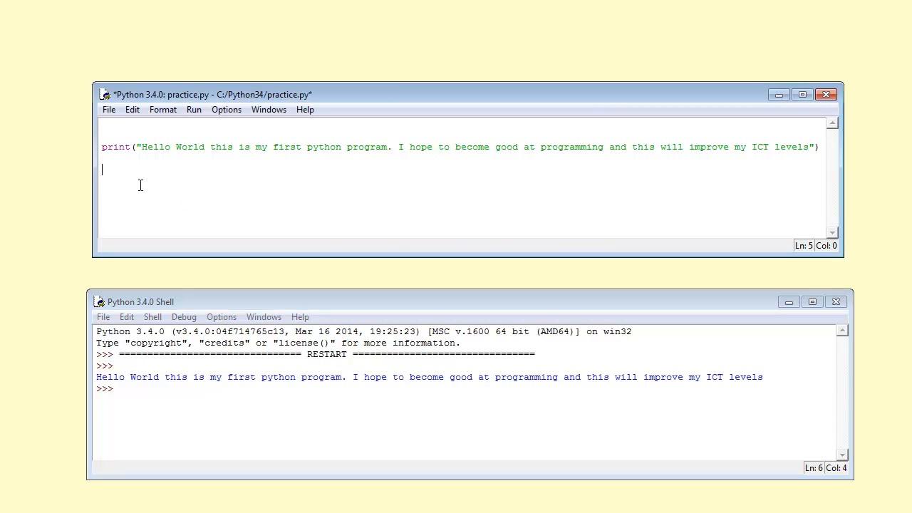
# Step: Type a second print statement with the message 'hi are listening to me'
pyautogui.write('E')
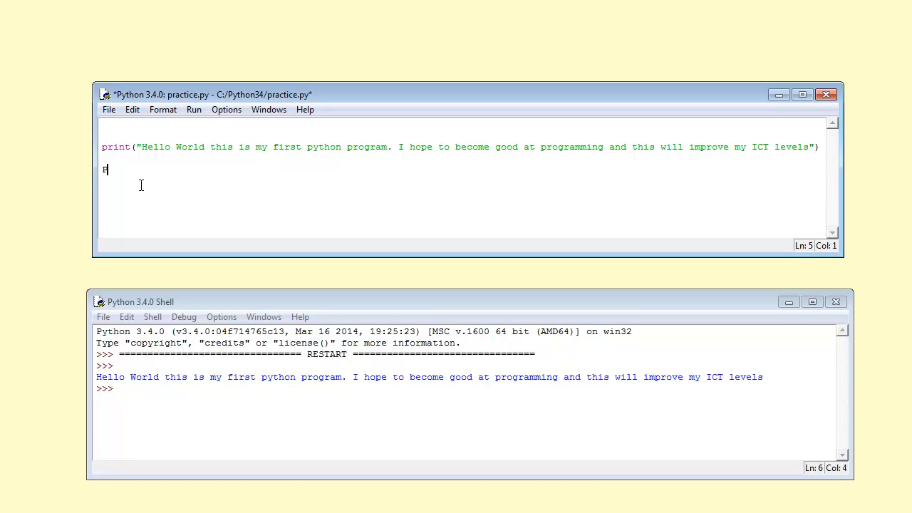
pyautogui.write('r')
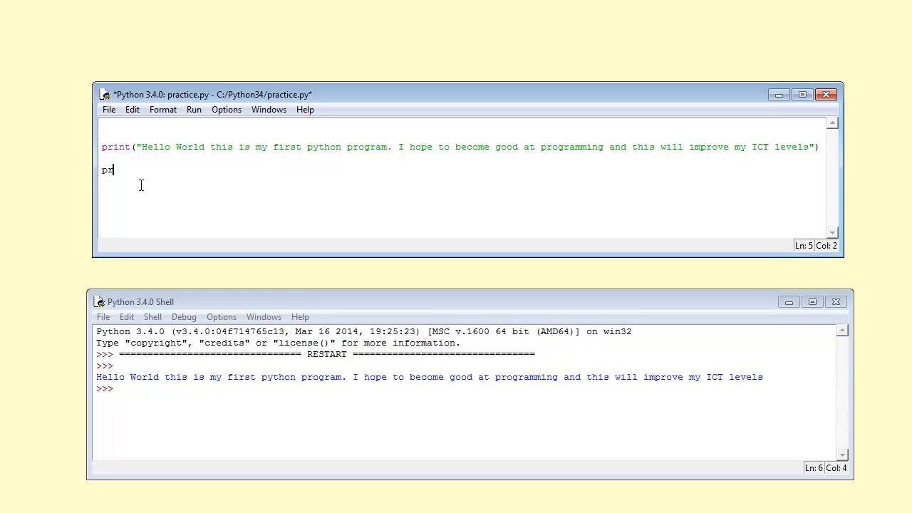
pyautogui.write('int')
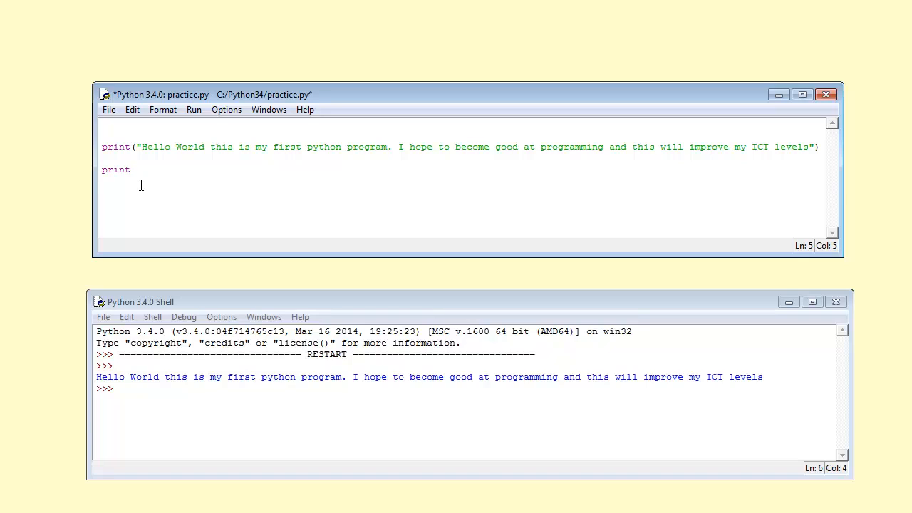
pyautogui.write('(')
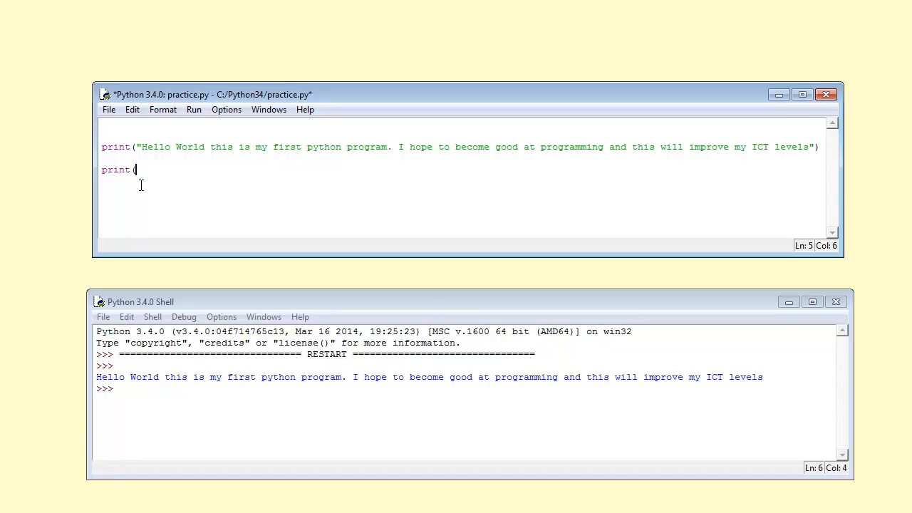
pyautogui.write('hi')
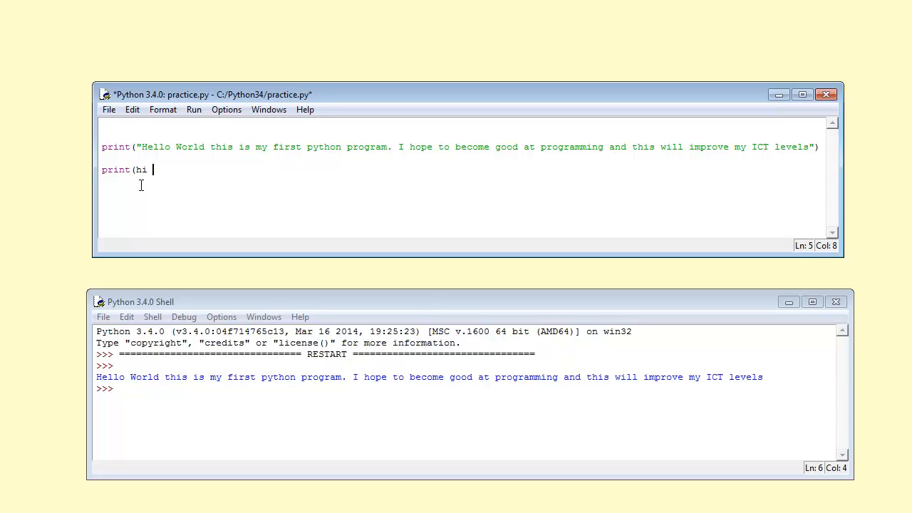
pyautogui.write('are')
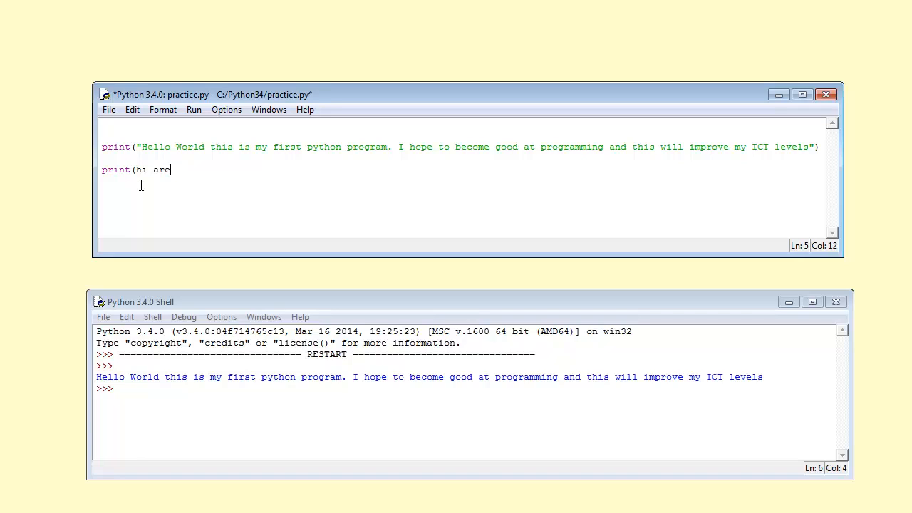
pyautogui.write('liste')
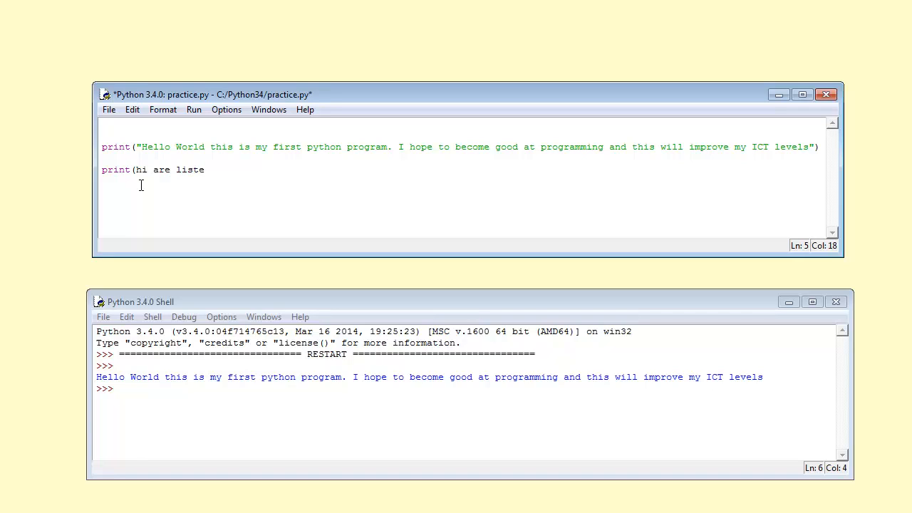
pyautogui.write('ning')
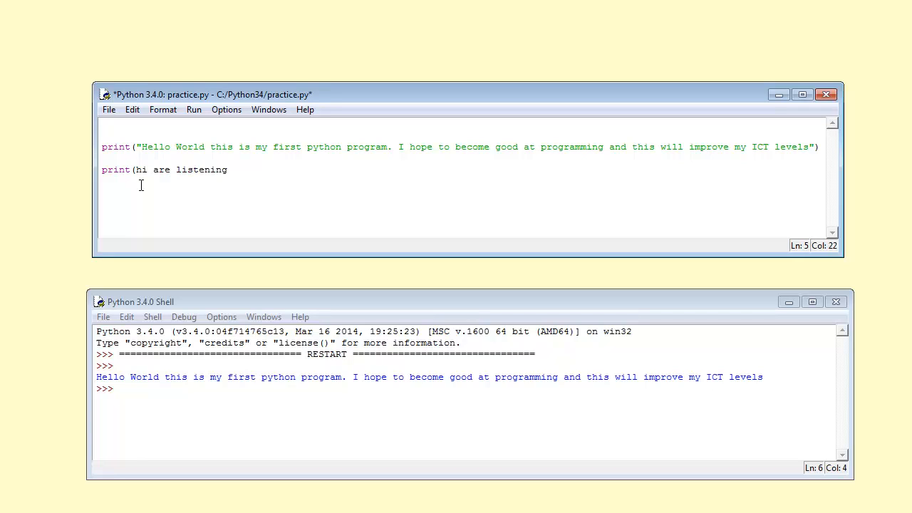
pyautogui.write('tome')
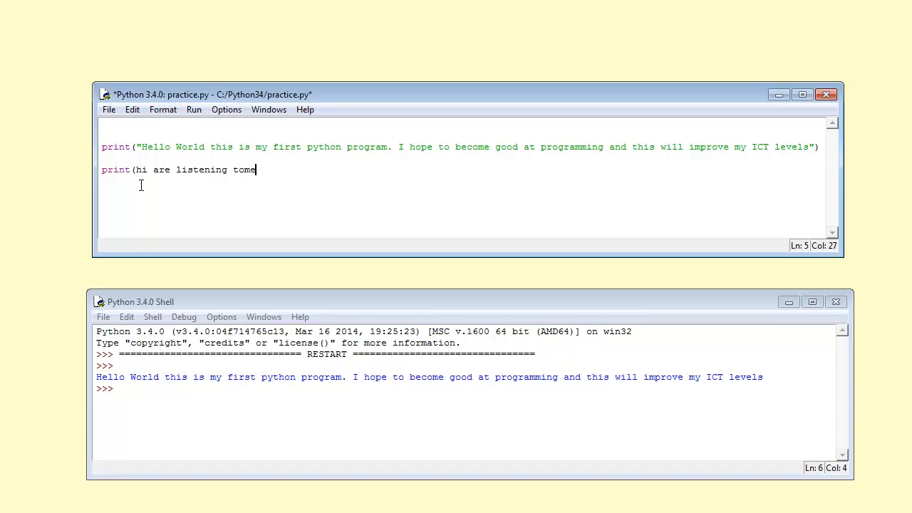
pyautogui.press('BackSpace')
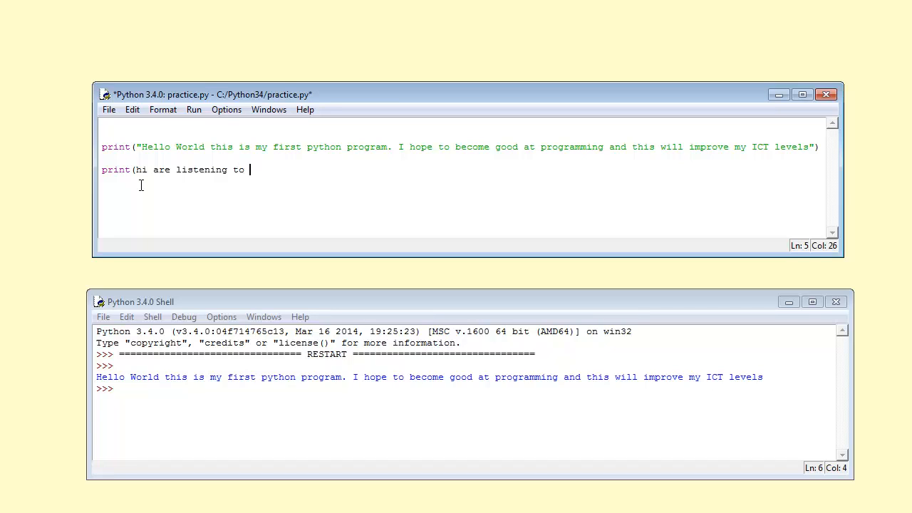
pyautogui.write('me"')
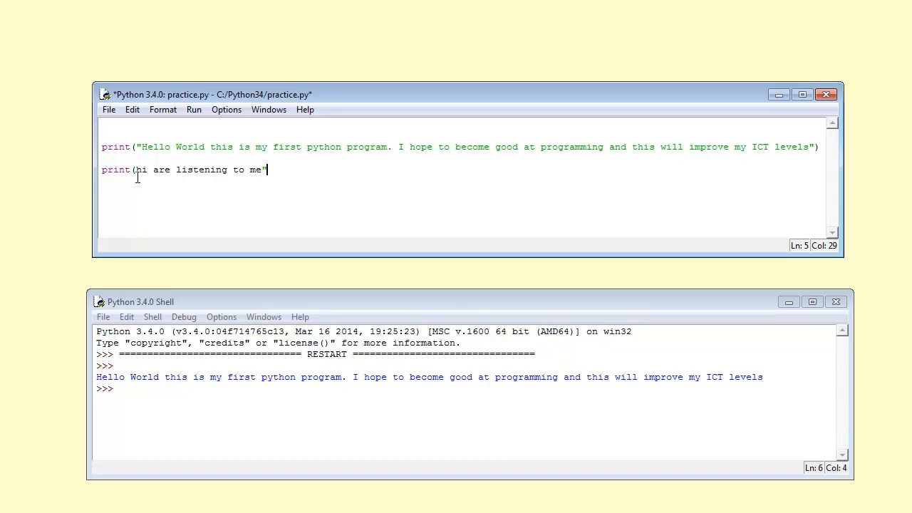
# Step: Add the missing opening quote and closing parenthesis, then save practice.py
pyautogui.click(135, 170)
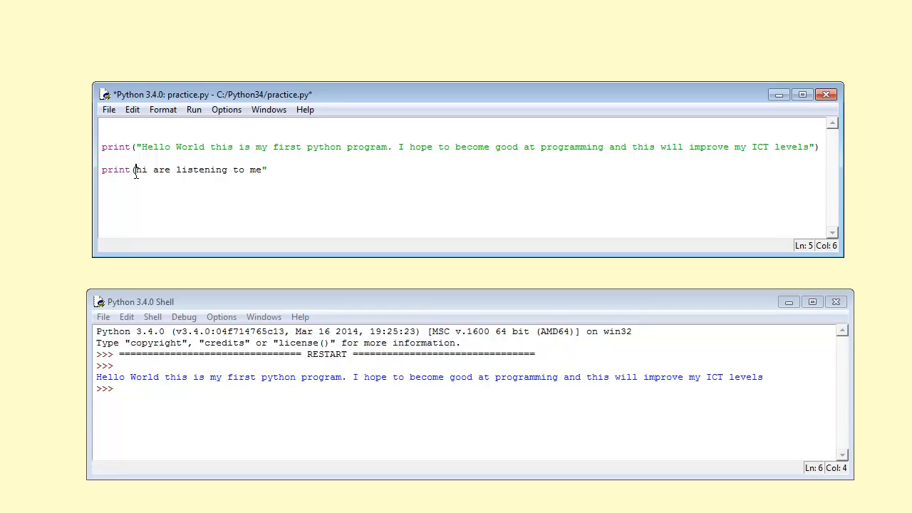
pyautogui.write('"')
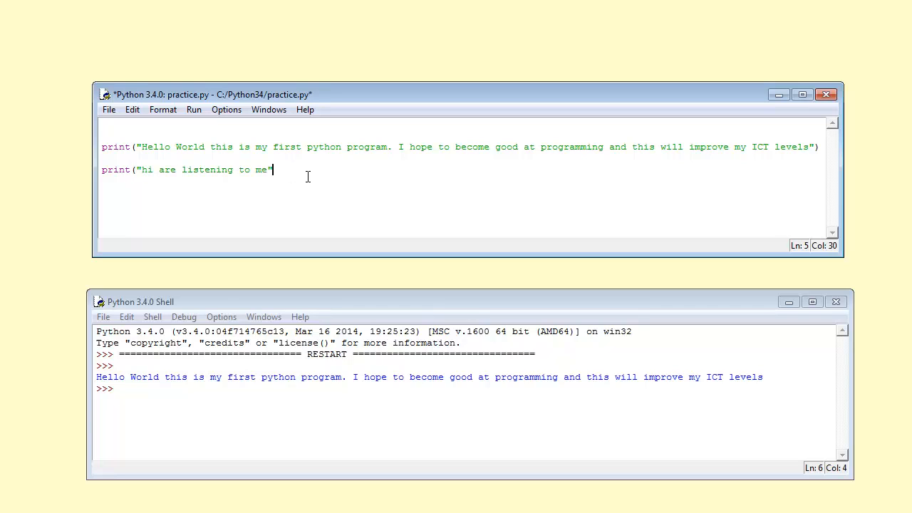
pyautogui.write(')')
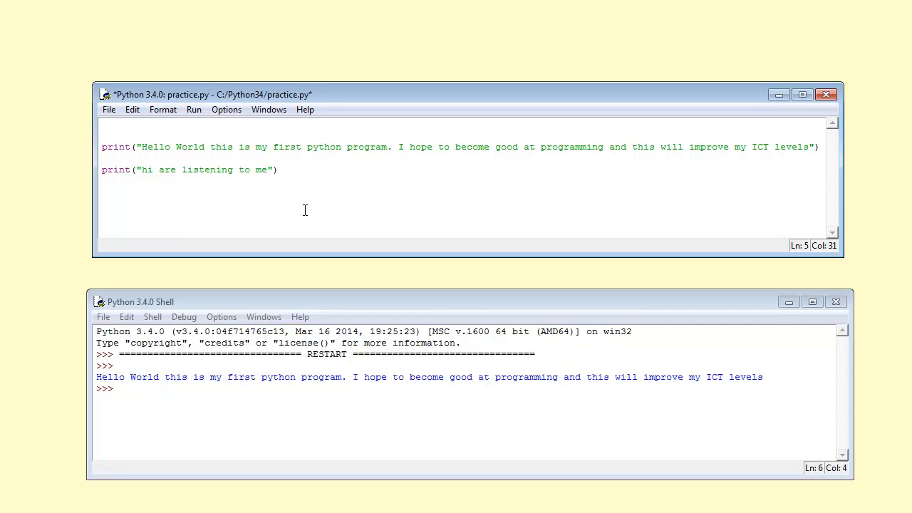
pyautogui.click(108, 109)
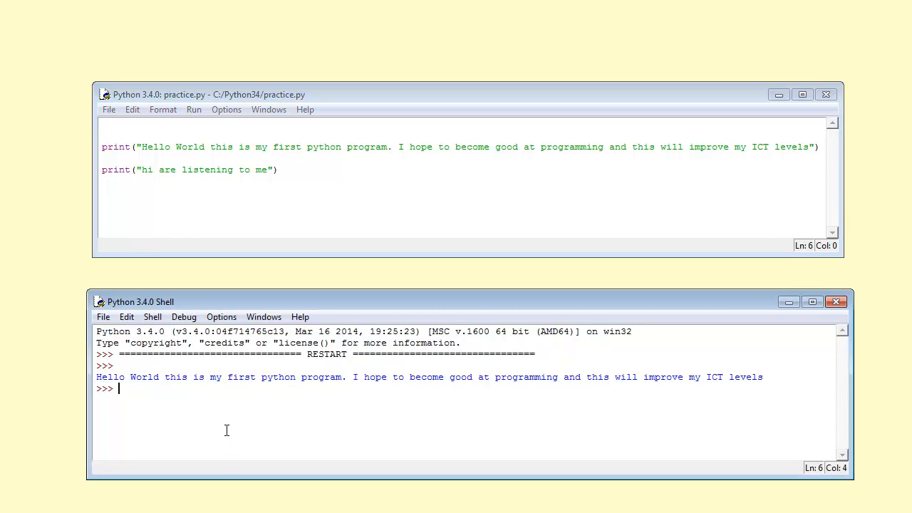
# Step: Run the updated practice.py via Run > Run Module
pyautogui.click(248, 216)
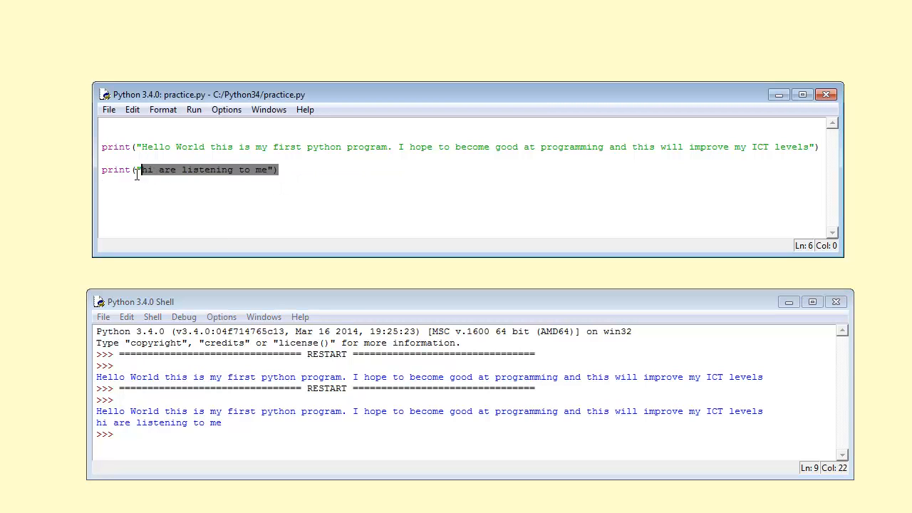
# Step: Trim the script to print("Hello World this is"), save it, and run with F5
pyautogui.press('Delete')
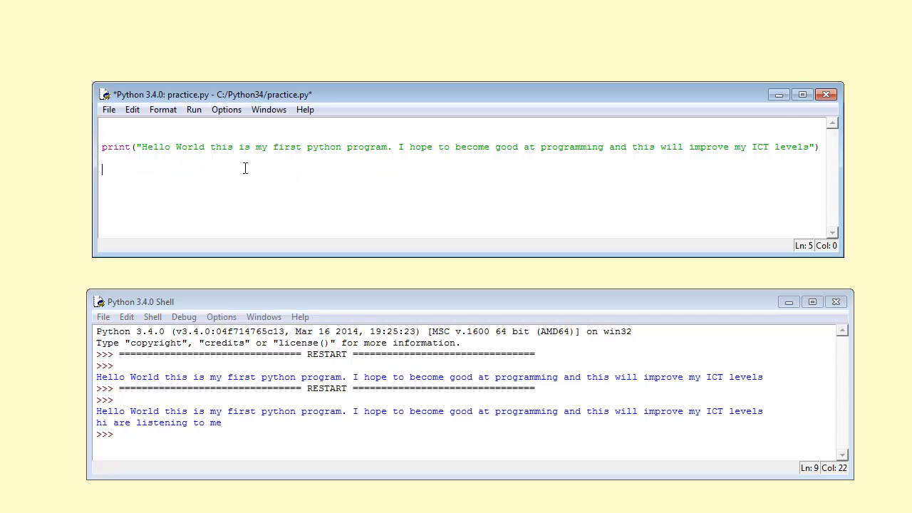
pyautogui.moveTo(102, 147); pyautogui.dragTo(255, 147)
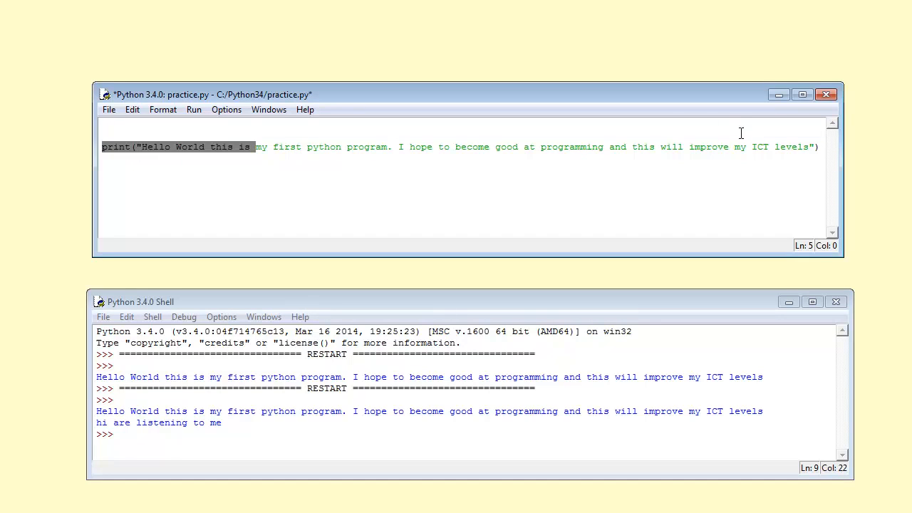
pyautogui.moveTo(254, 146); pyautogui.dragTo(807, 147)
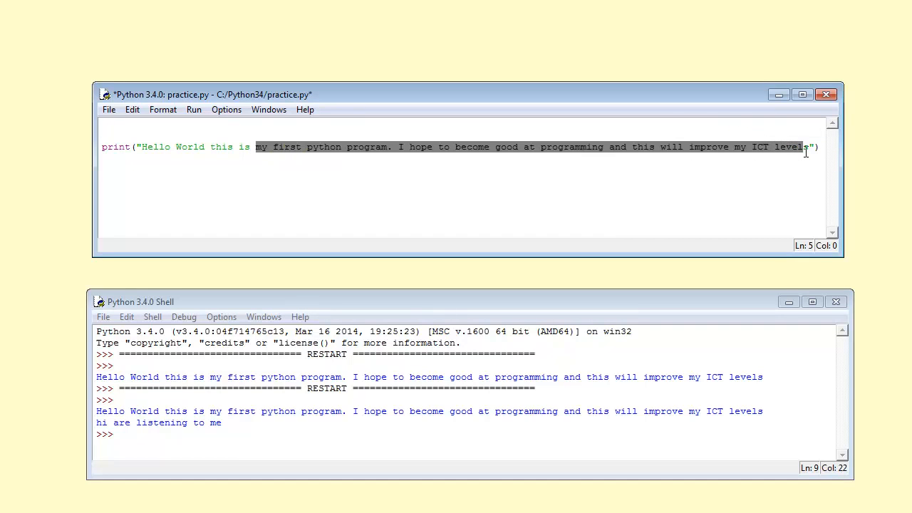
pyautogui.press('Delete')
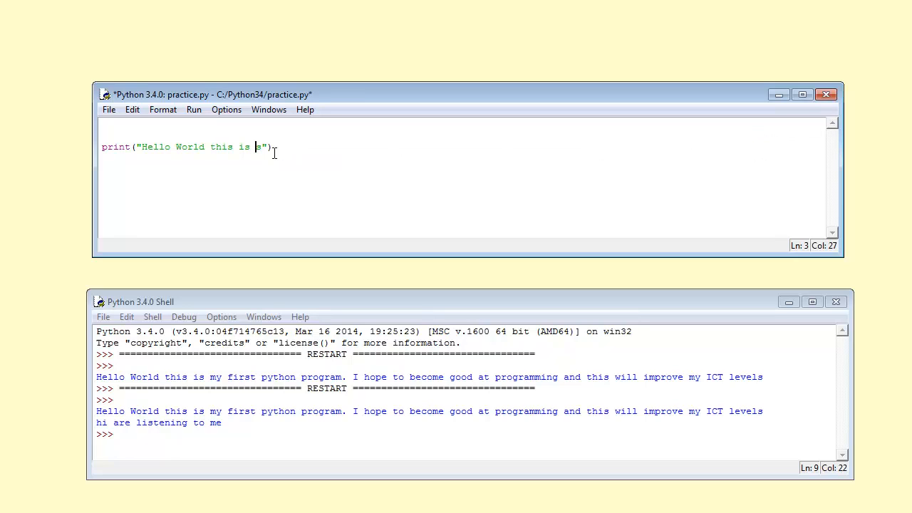
pyautogui.press('BackSpace')
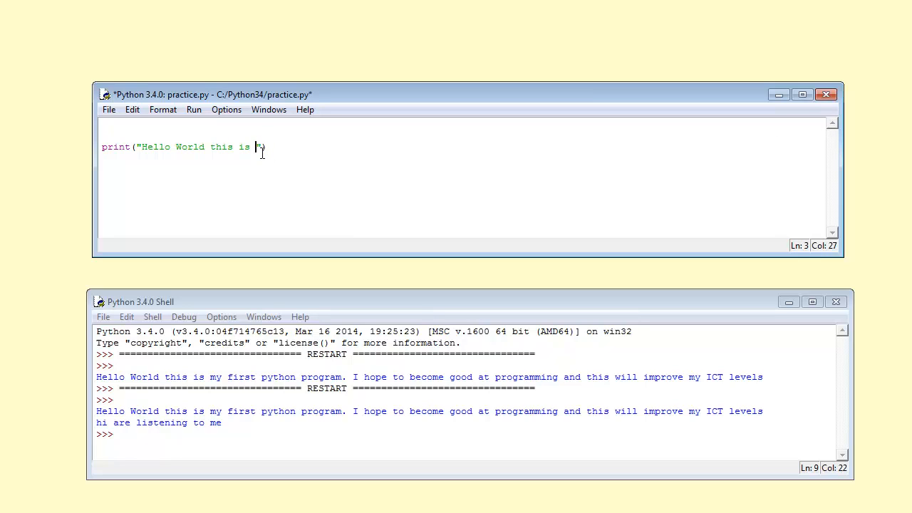
pyautogui.click(108, 109)
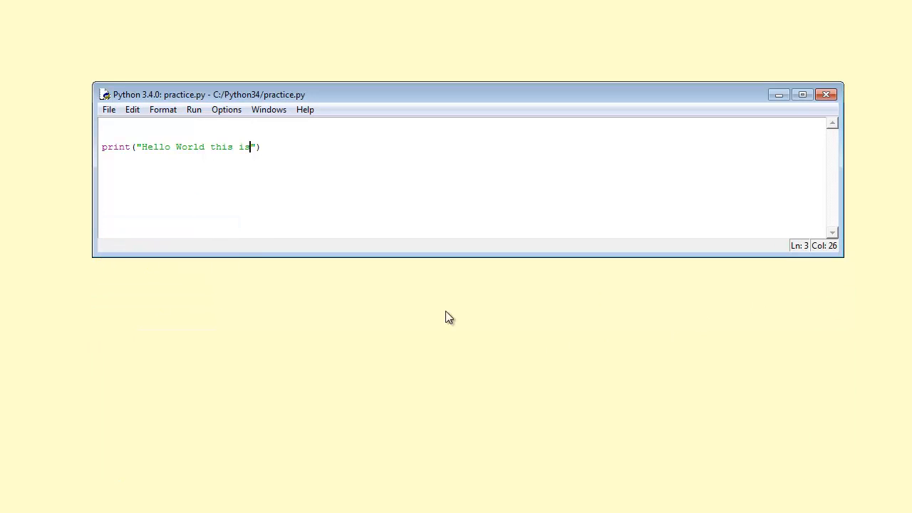
pyautogui.moveTo(195, 507)
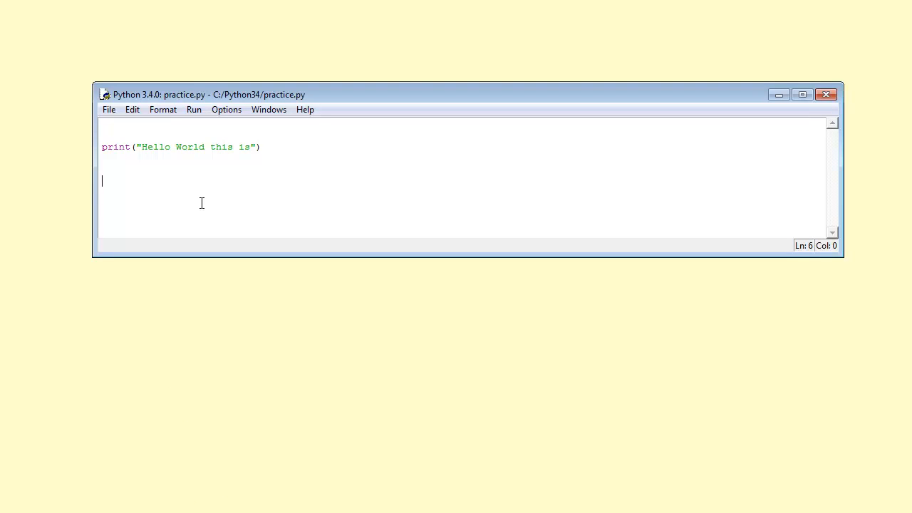
pyautogui.press('F5')
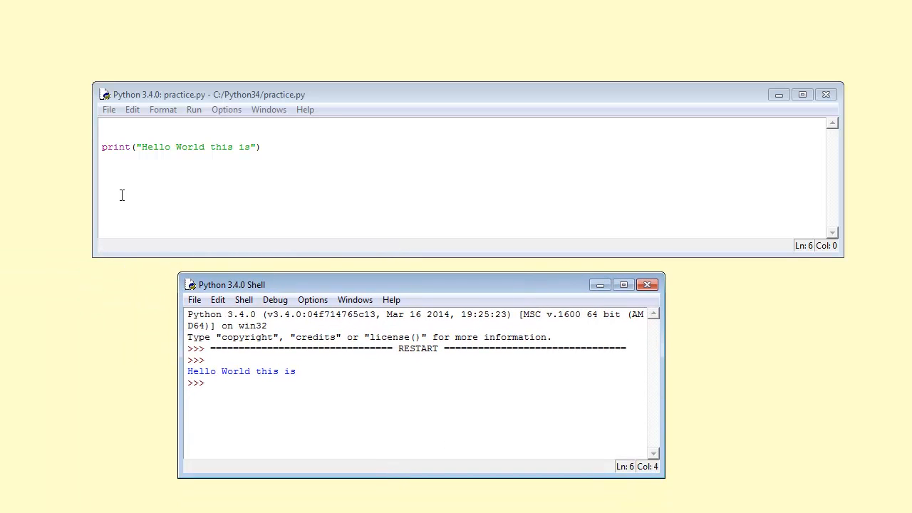
# Step: Misspell print as printt and save practice.py
pyautogui.click(131, 147)
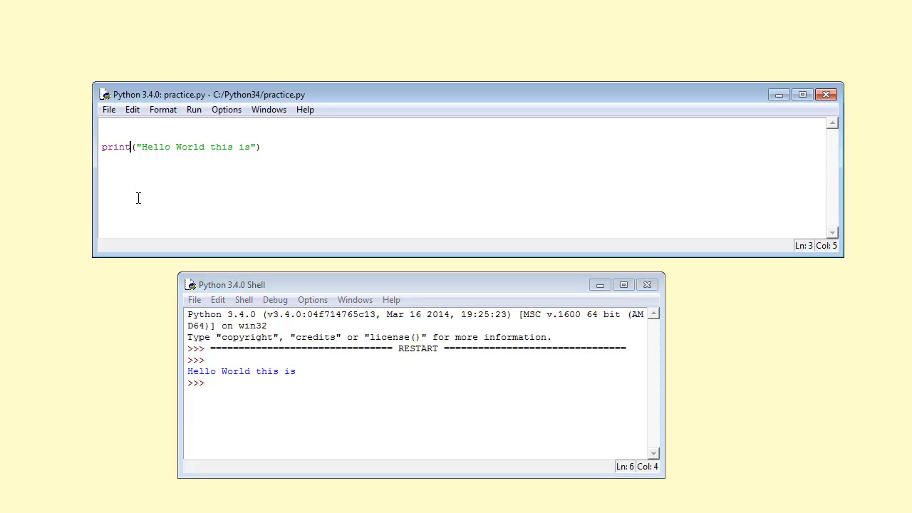
pyautogui.write('t')
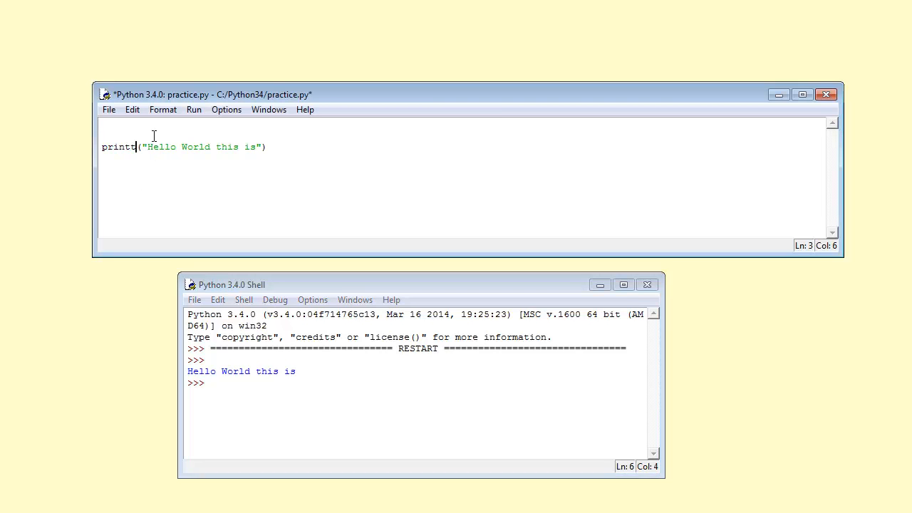
pyautogui.click(108, 109)
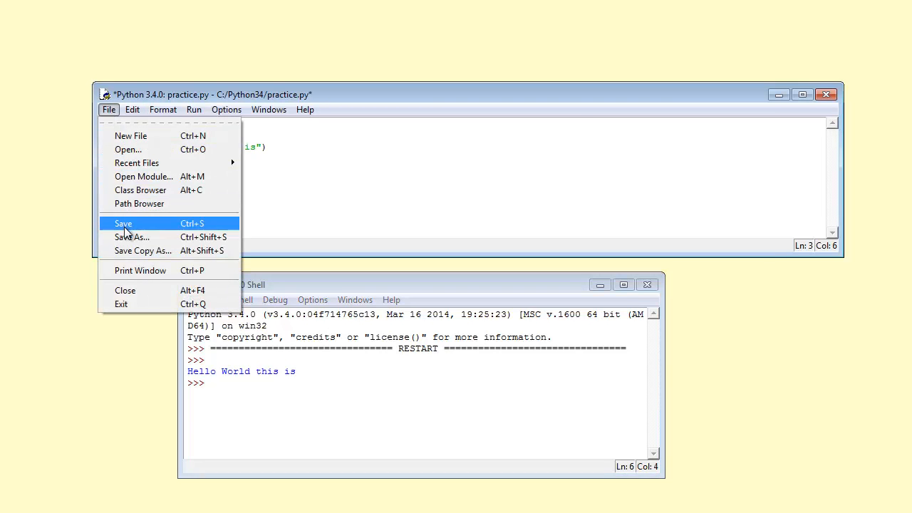
pyautogui.click(123, 223)
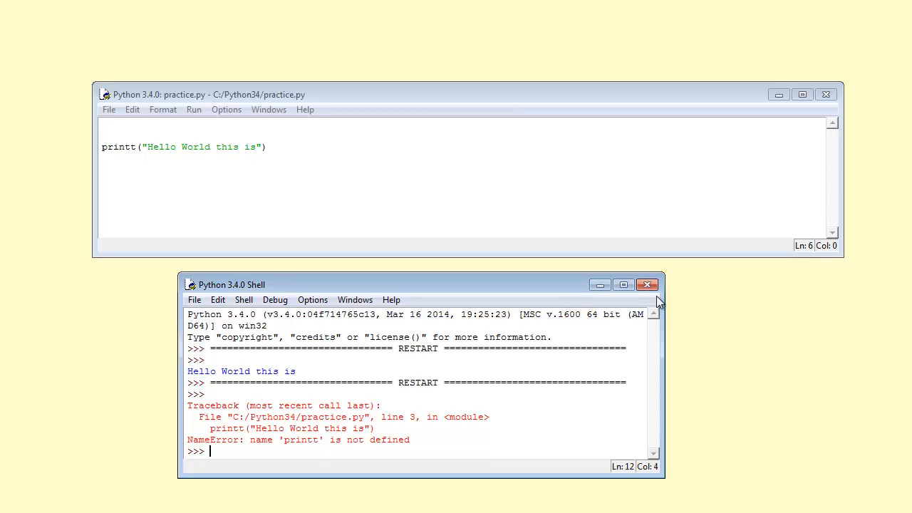
pyautogui.moveTo(648, 284)
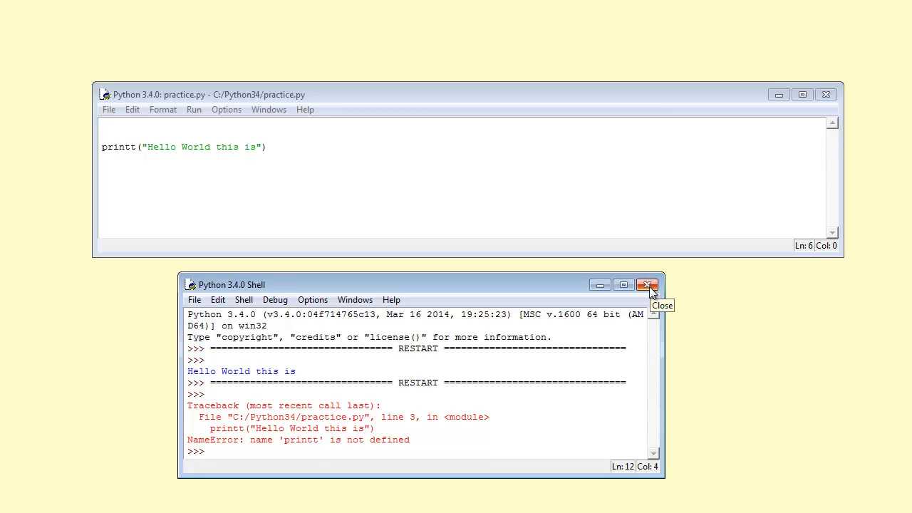
pyautogui.moveTo(132, 151)
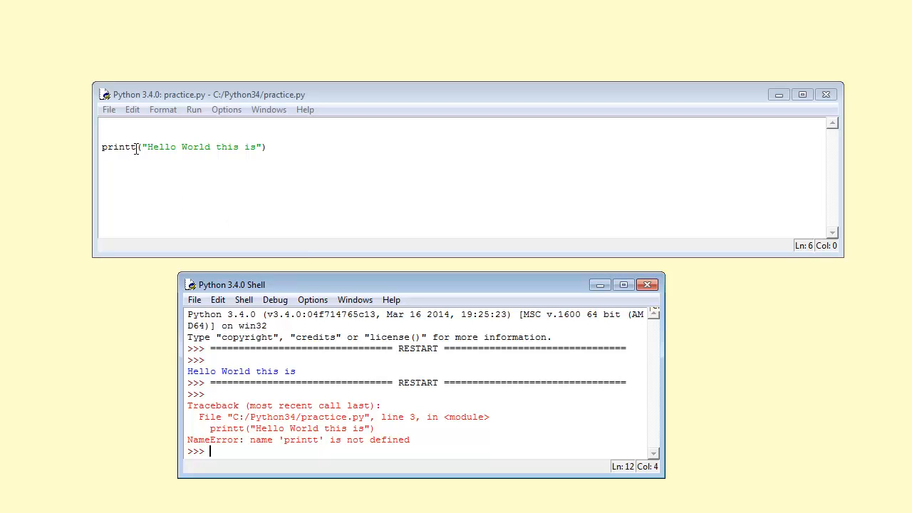
# Step: Rename printt to Print, run it, close the error Shell, and return to the code line
pyautogui.press('Backspace')
pyautogui.write('P')
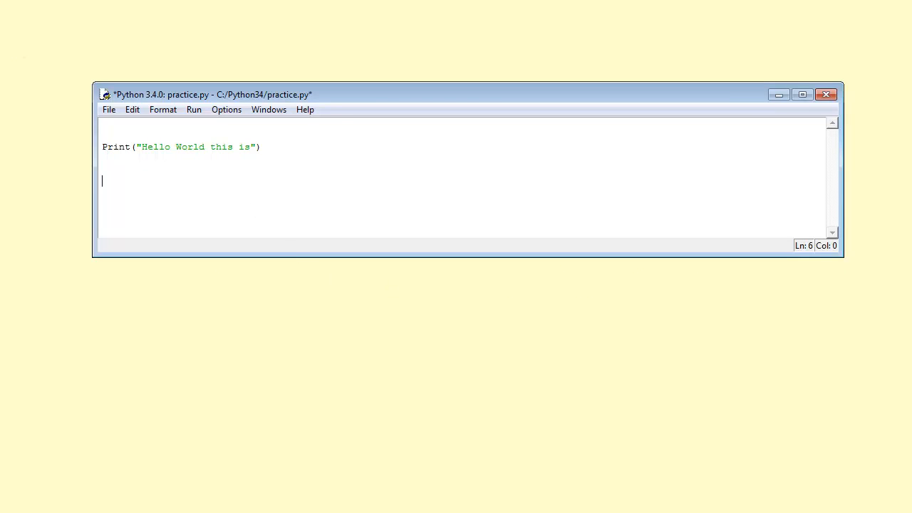
pyautogui.click(108, 109)
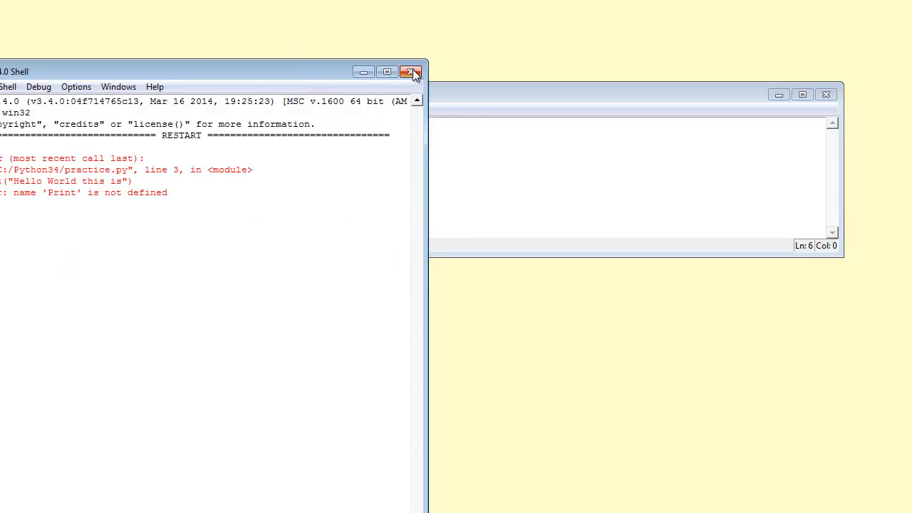
pyautogui.click(411, 71)
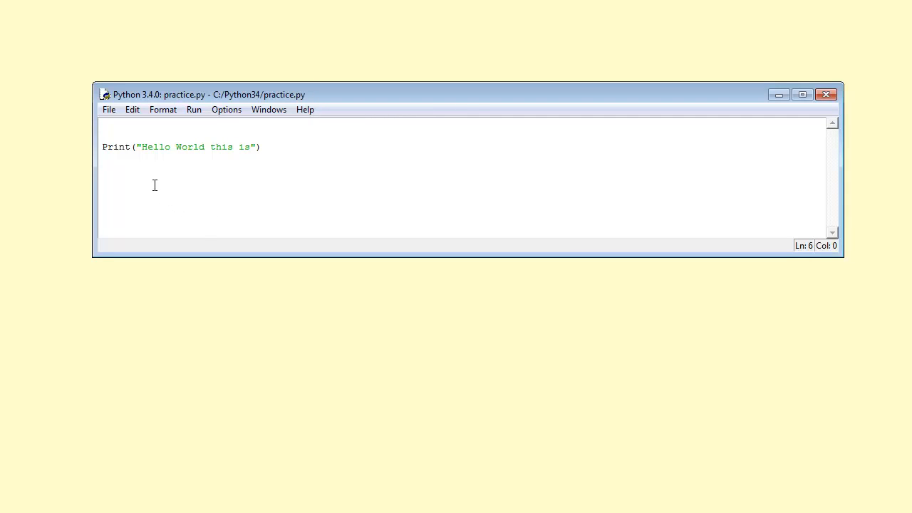
pyautogui.click(103, 147)
pyautogui.write('p')
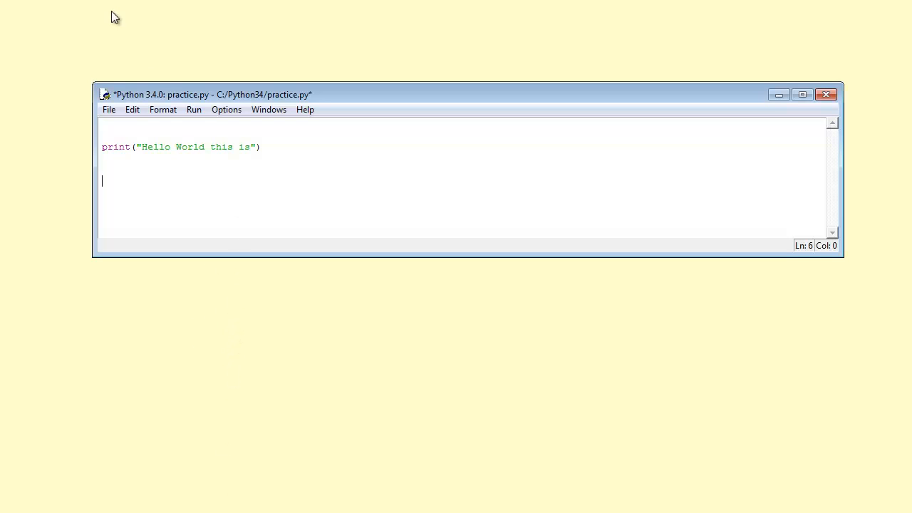
# Step: Save practice.py with lowercase print restored
pyautogui.click(108, 109)
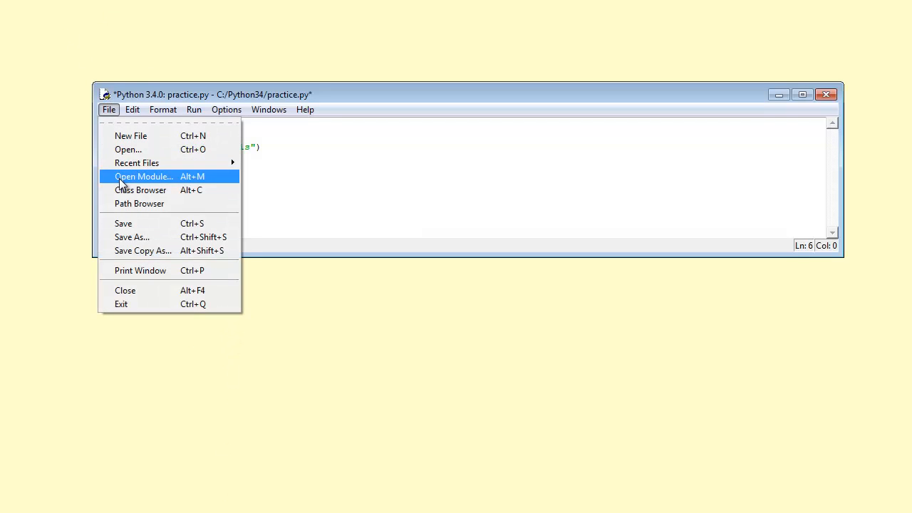
pyautogui.click(123, 223)
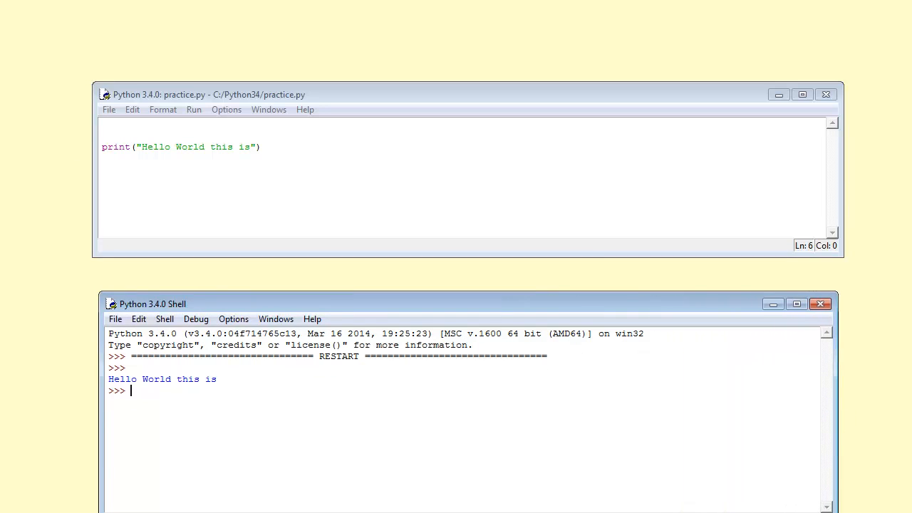
pyautogui.click(530, 361)
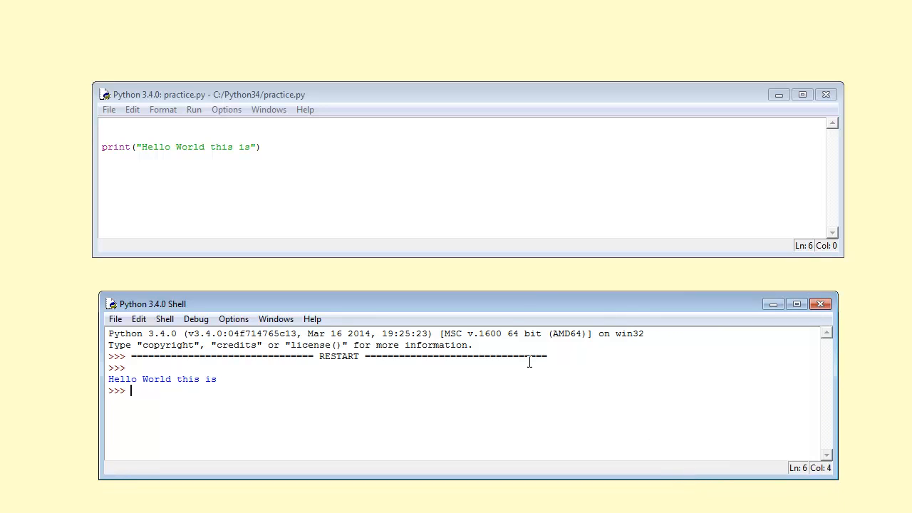
pyautogui.click(370, 94)
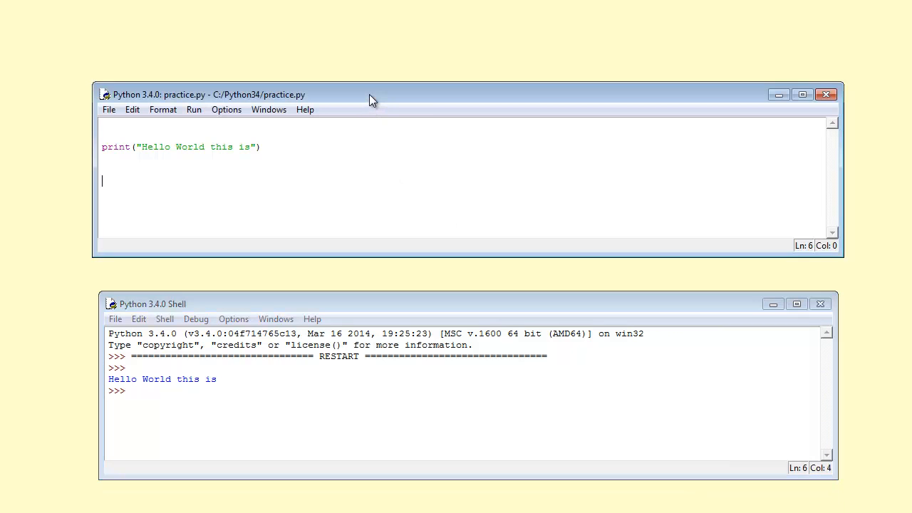
pyautogui.moveTo(355, 304)
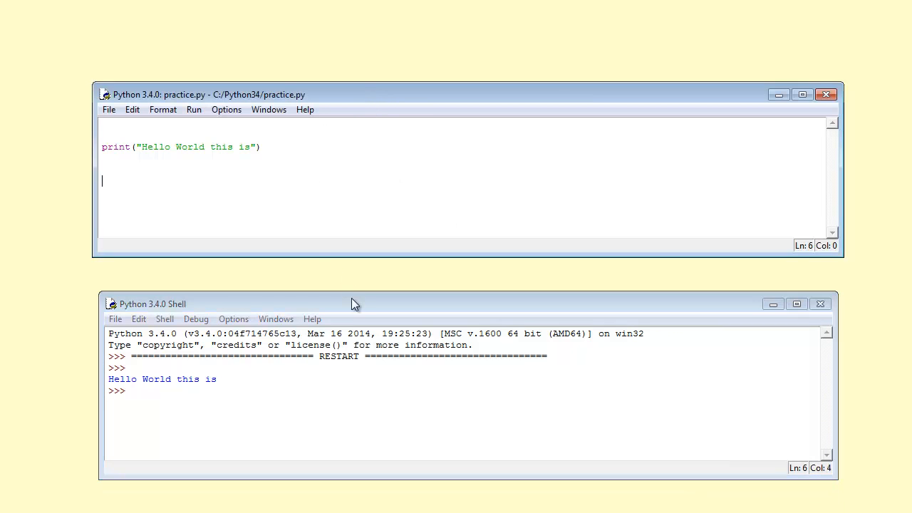
pyautogui.moveTo(359, 316)
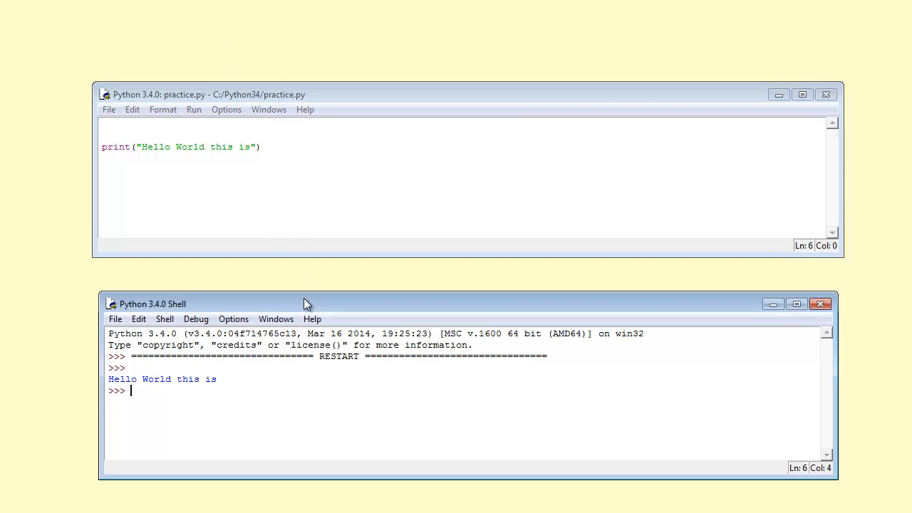
pyautogui.moveTo(452, 306)
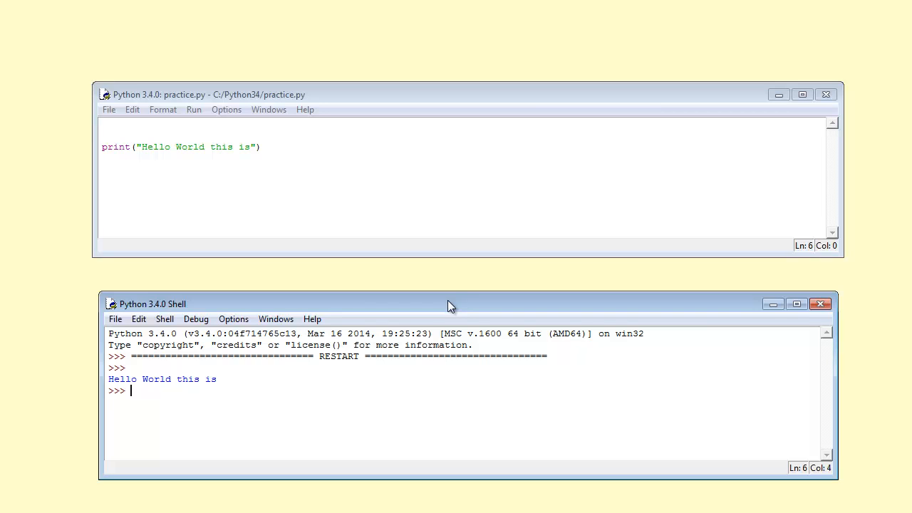
pyautogui.moveTo(574, 376)
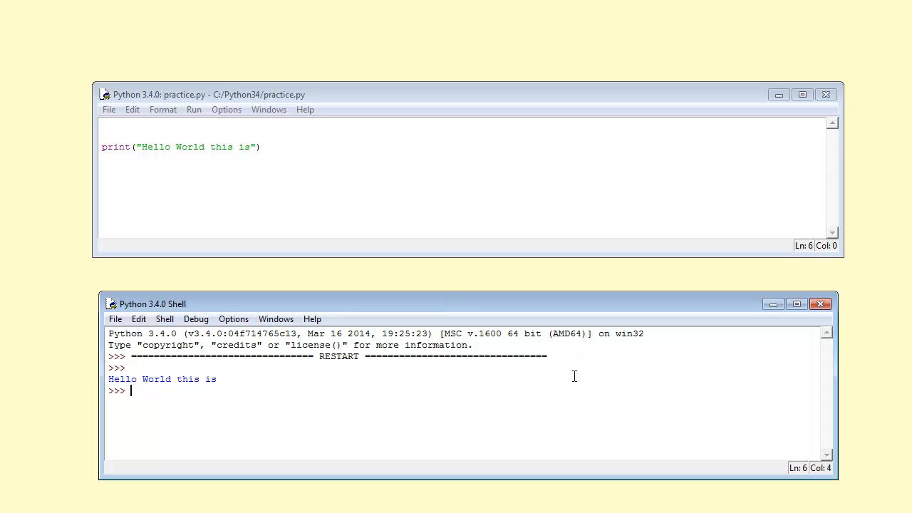